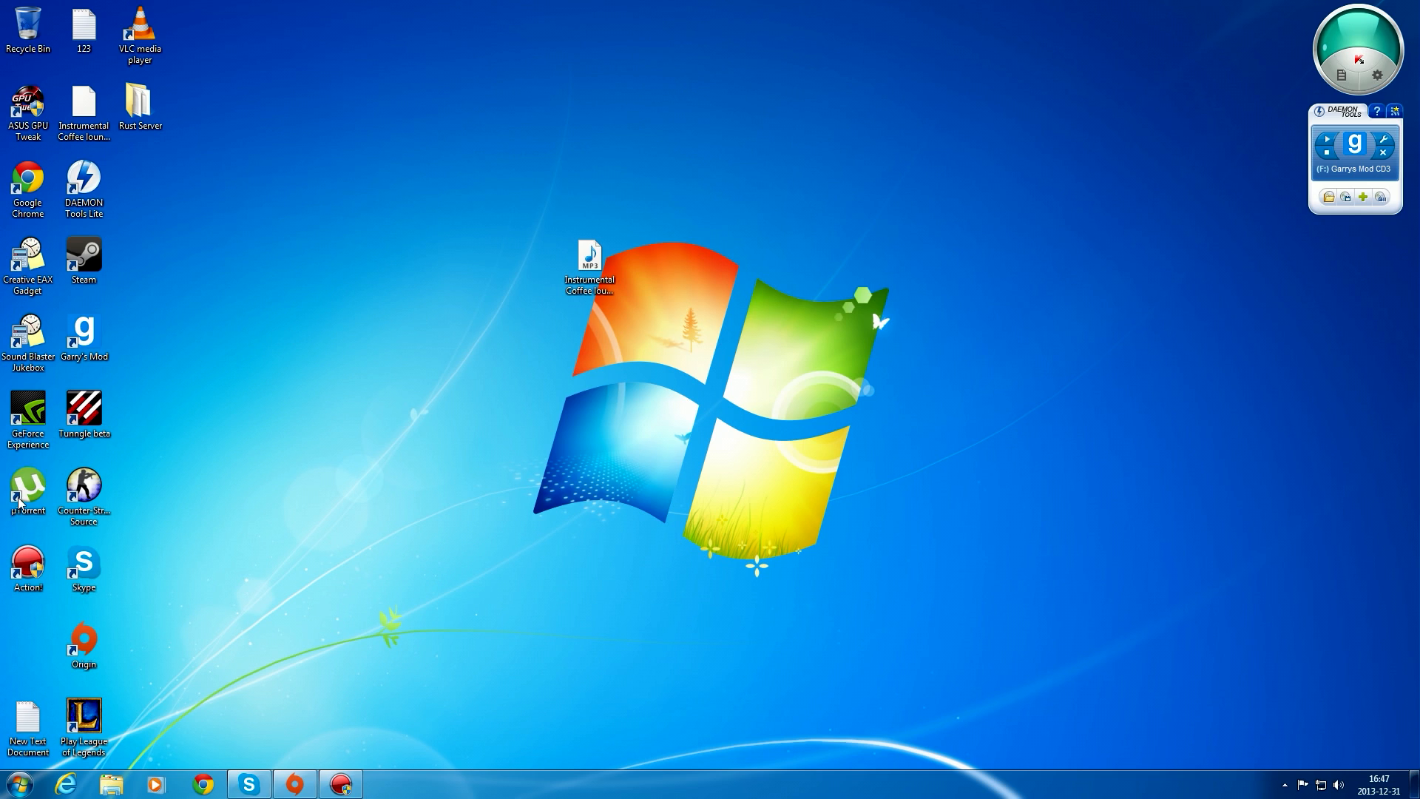
- Start downloading the verified Sony Vegas Pro 12 Build 367 (64 bit patch-KHG) torrent from KickassTorrents
{"action": "left_click_drag", "start_coordinate": [28, 497], "coordinate": [308, 414]}
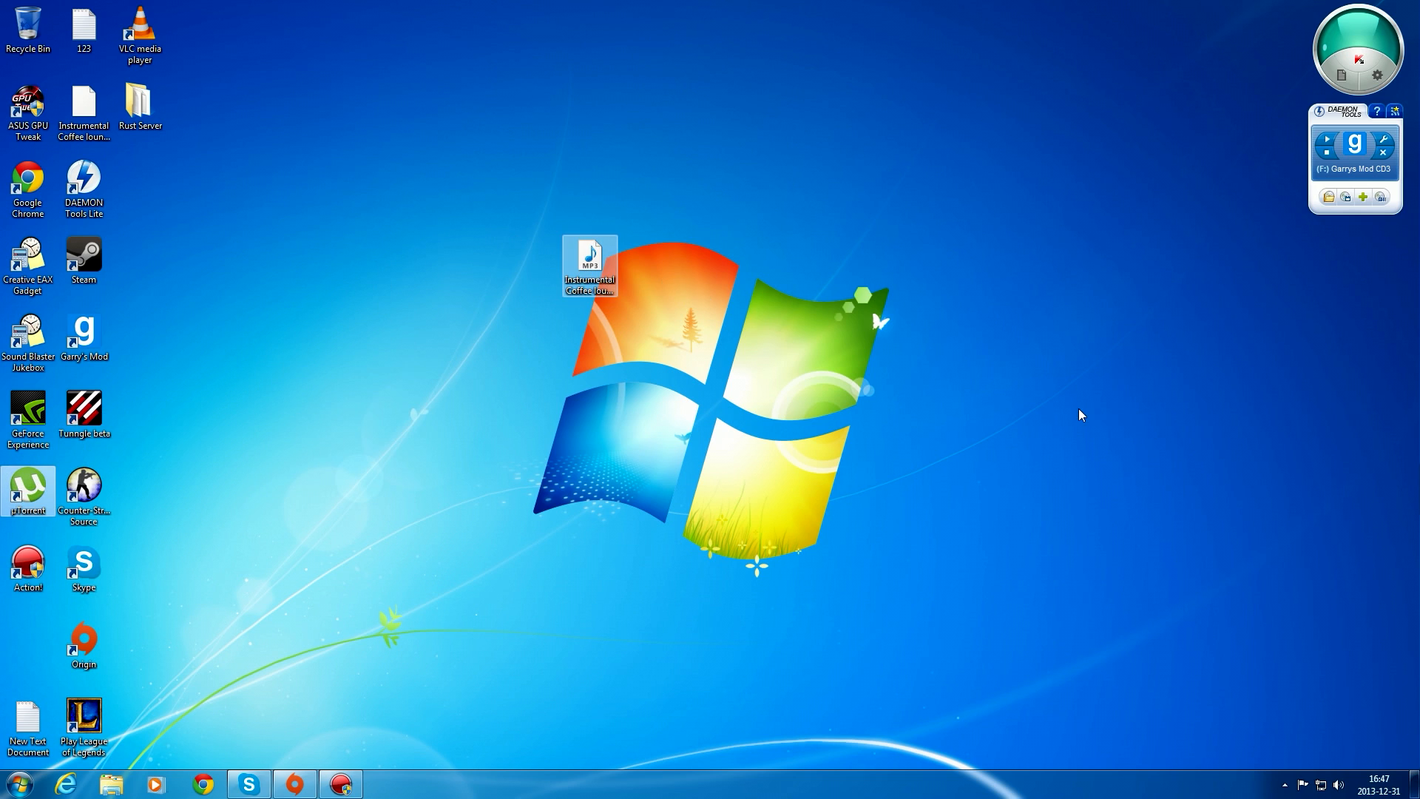
{"action": "mouse_move", "coordinate": [874, 478]}
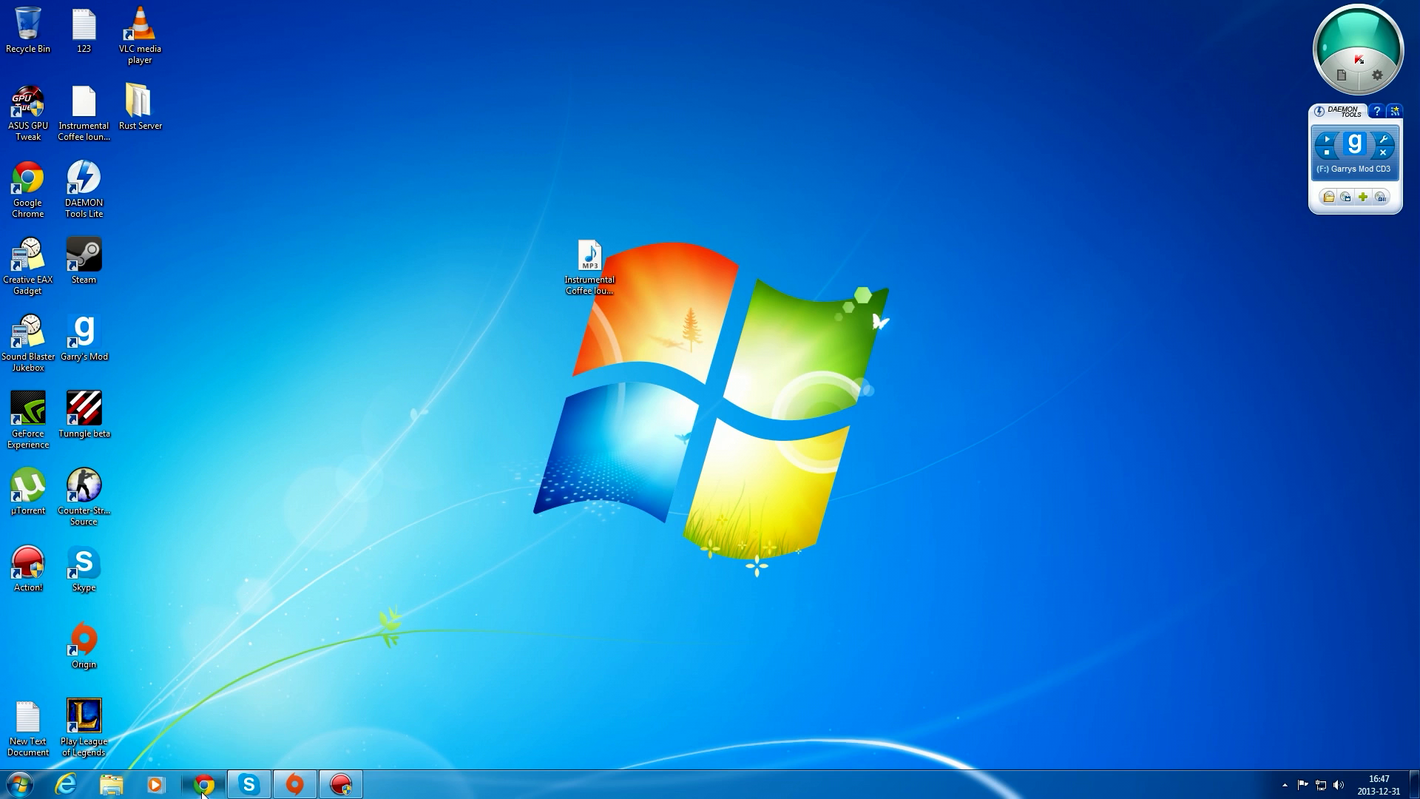
{"action": "left_click", "coordinate": [202, 783]}
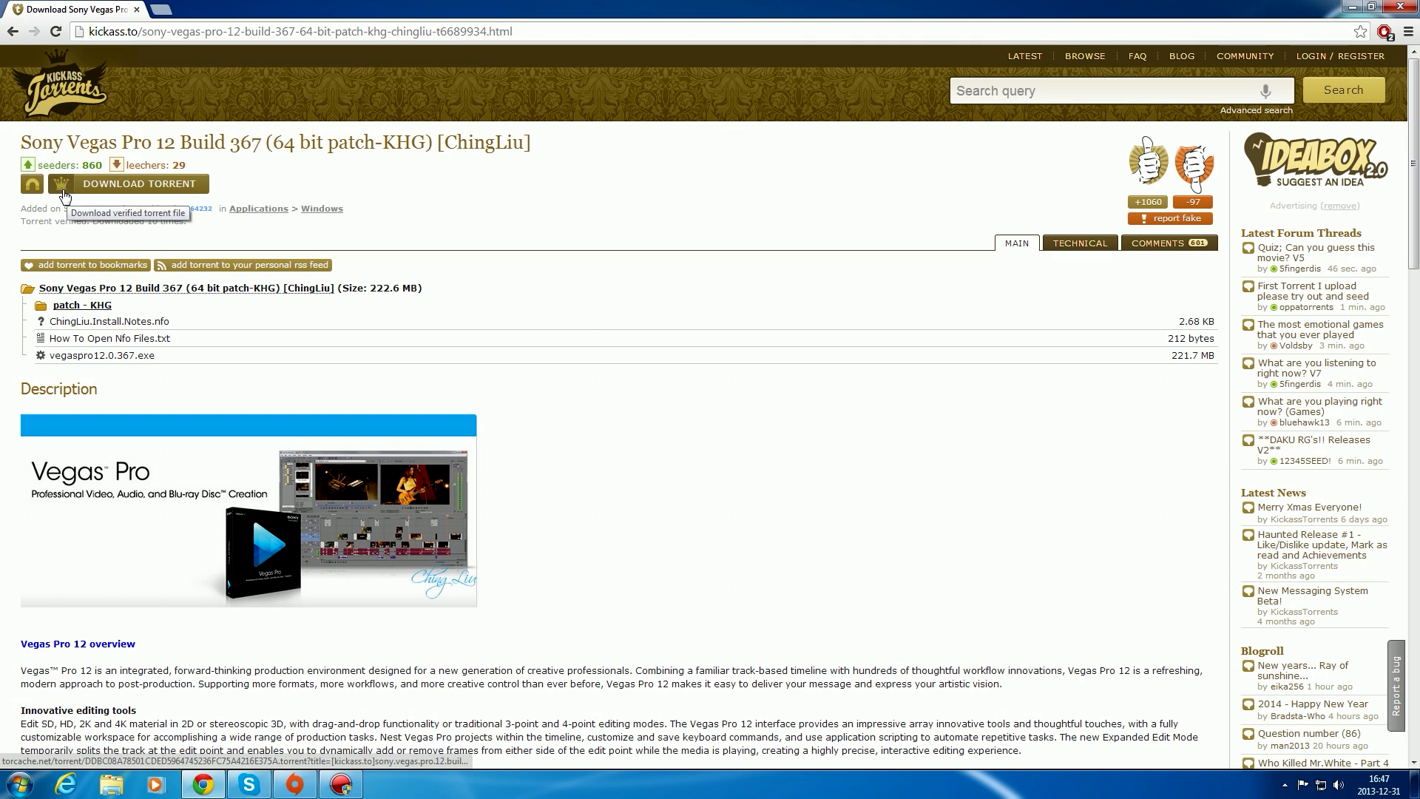
{"action": "left_click", "coordinate": [136, 183]}
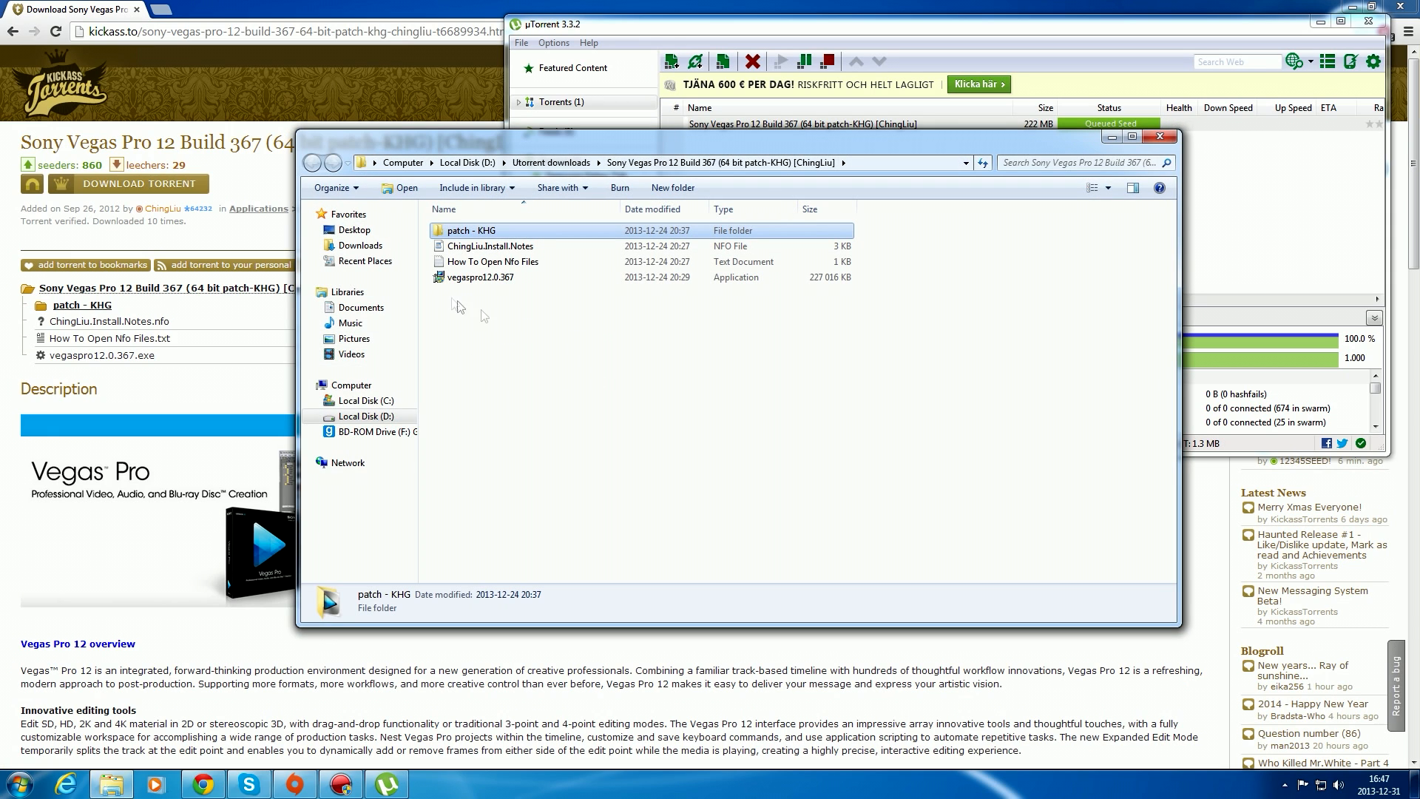
{"action": "mouse_move", "coordinate": [523, 303]}
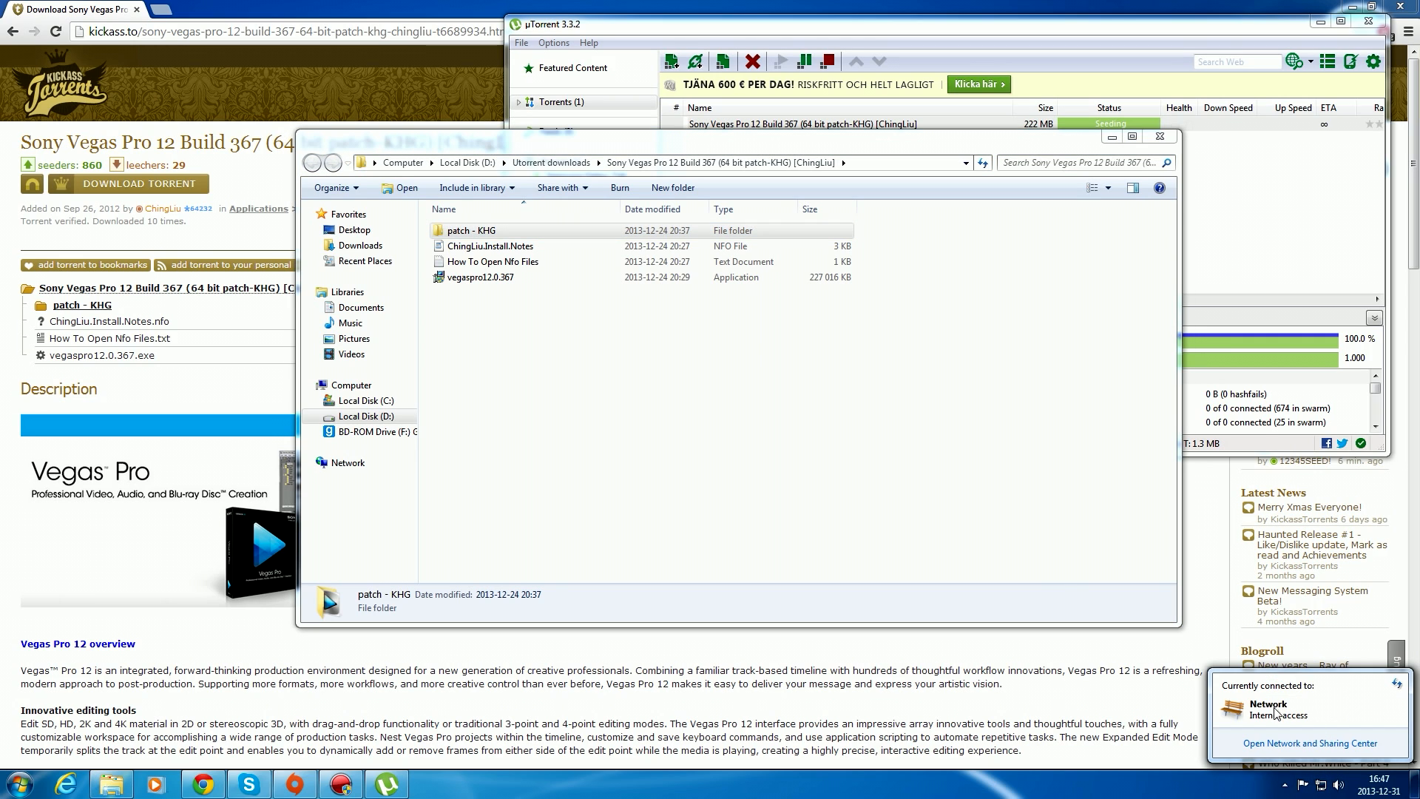
{"action": "mouse_move", "coordinate": [838, 490]}
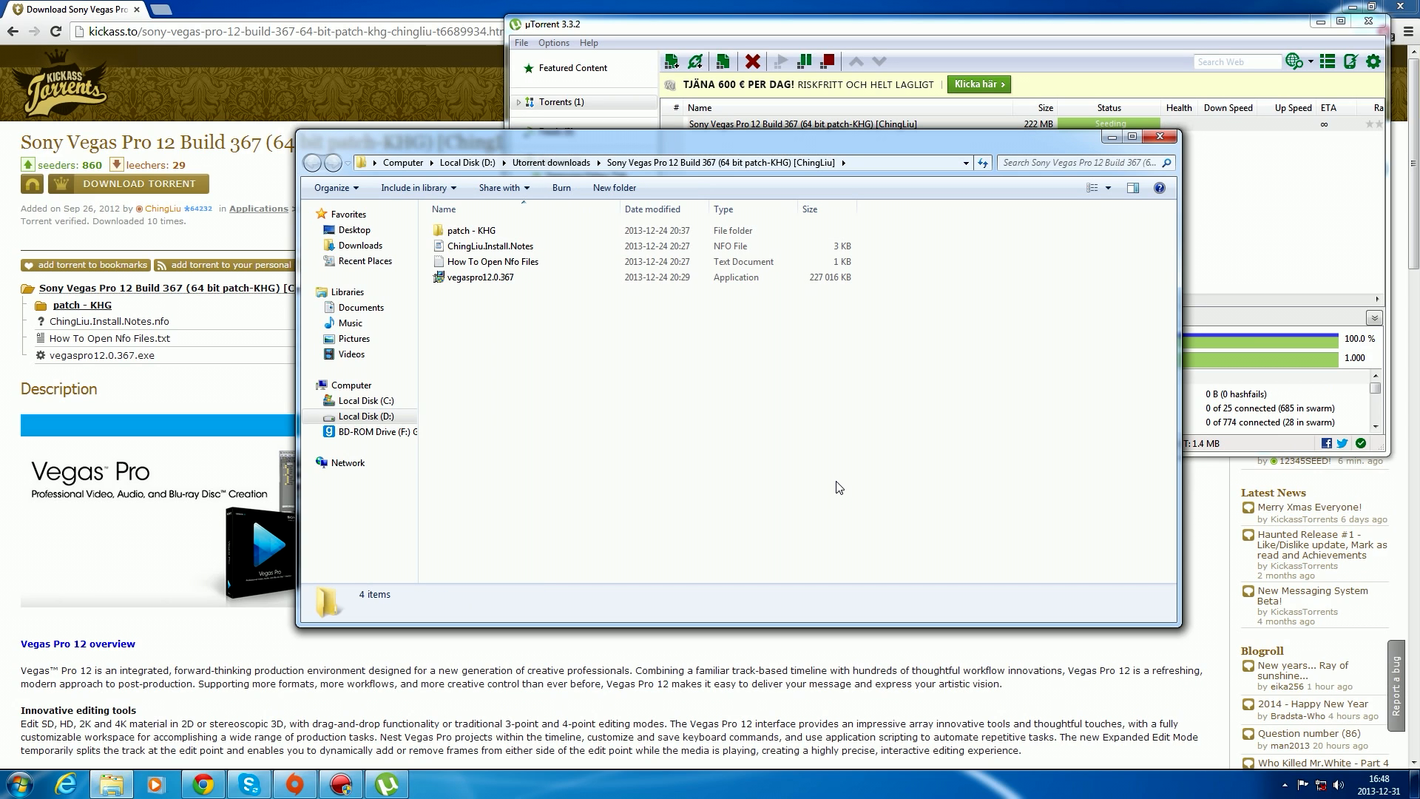
- Select the vegaspro12.0.367 installer (221 MB) in D:\Utorrent downloads\Sony Vegas Pro 12 Build 367
{"action": "left_click", "coordinate": [479, 276]}
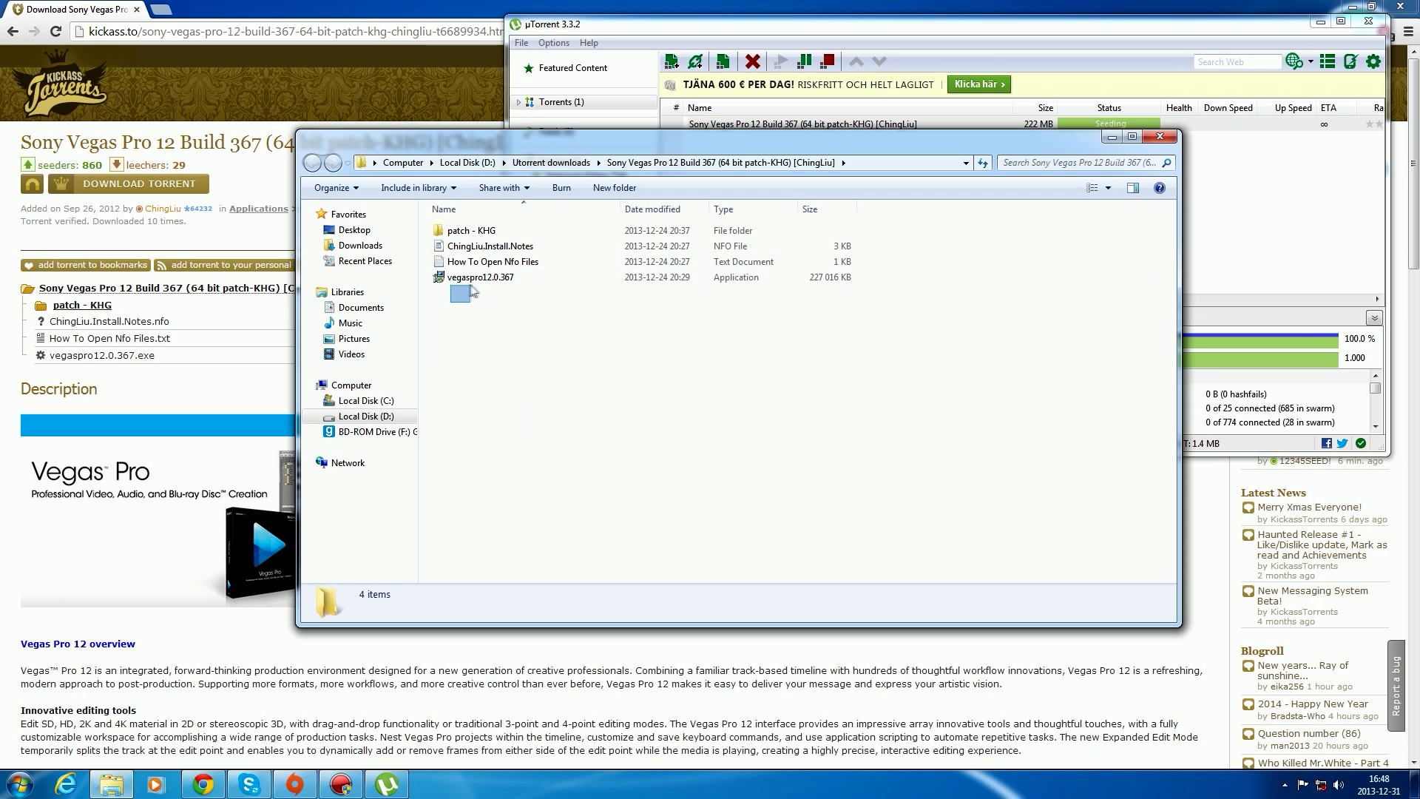
{"action": "left_click", "coordinate": [480, 277]}
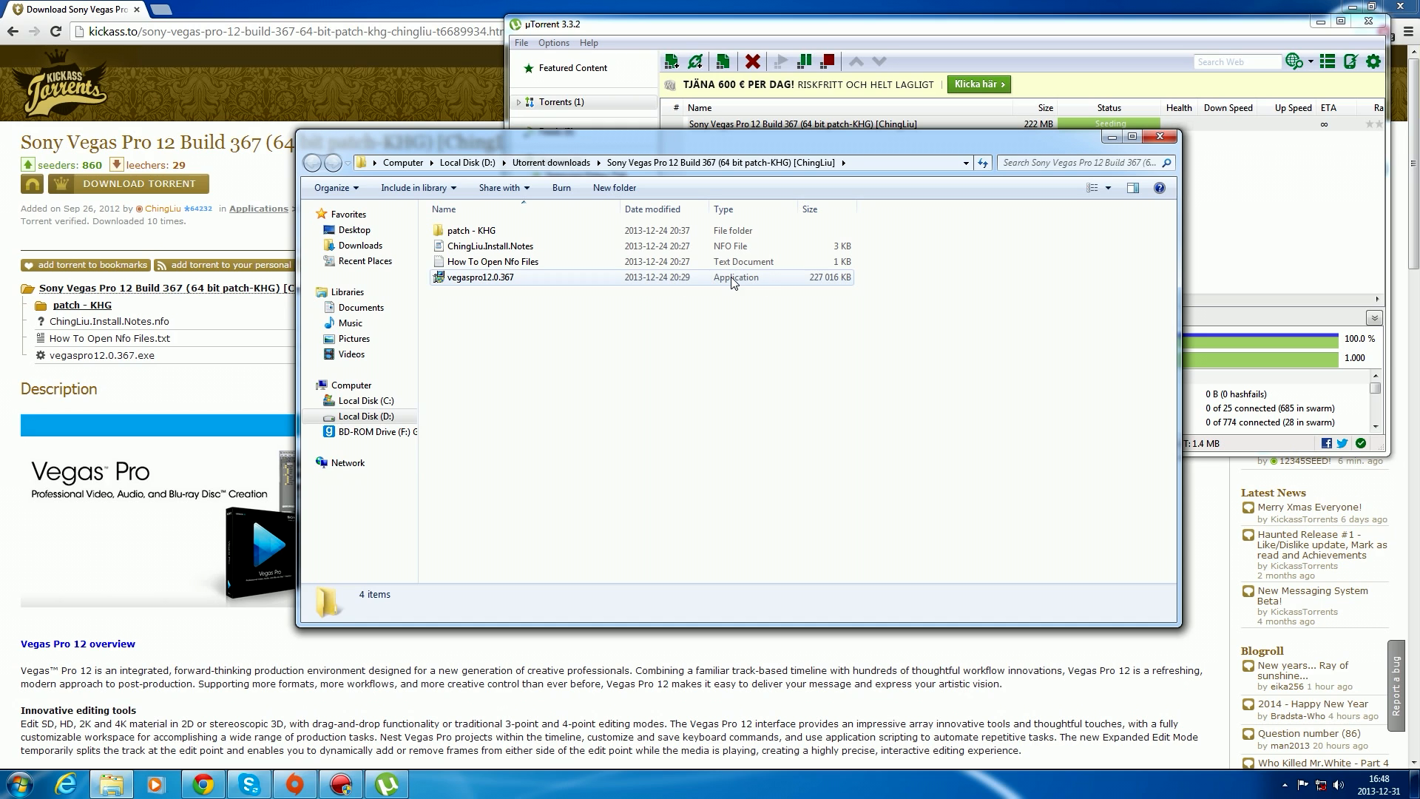
{"action": "left_click", "coordinate": [480, 276]}
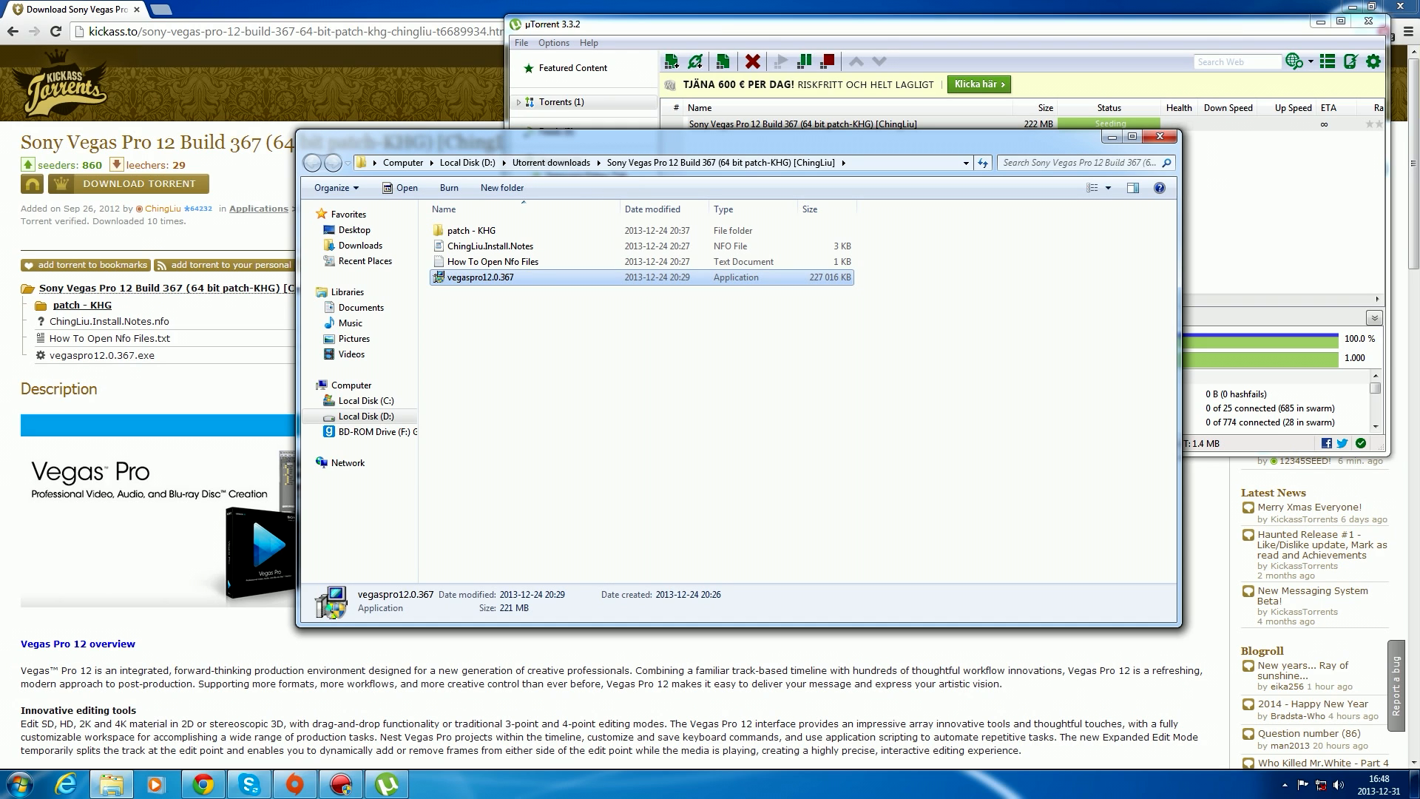
- Launch the vegaspro12.0.367 installer with English as the installation language
{"action": "double_click", "coordinate": [479, 277]}
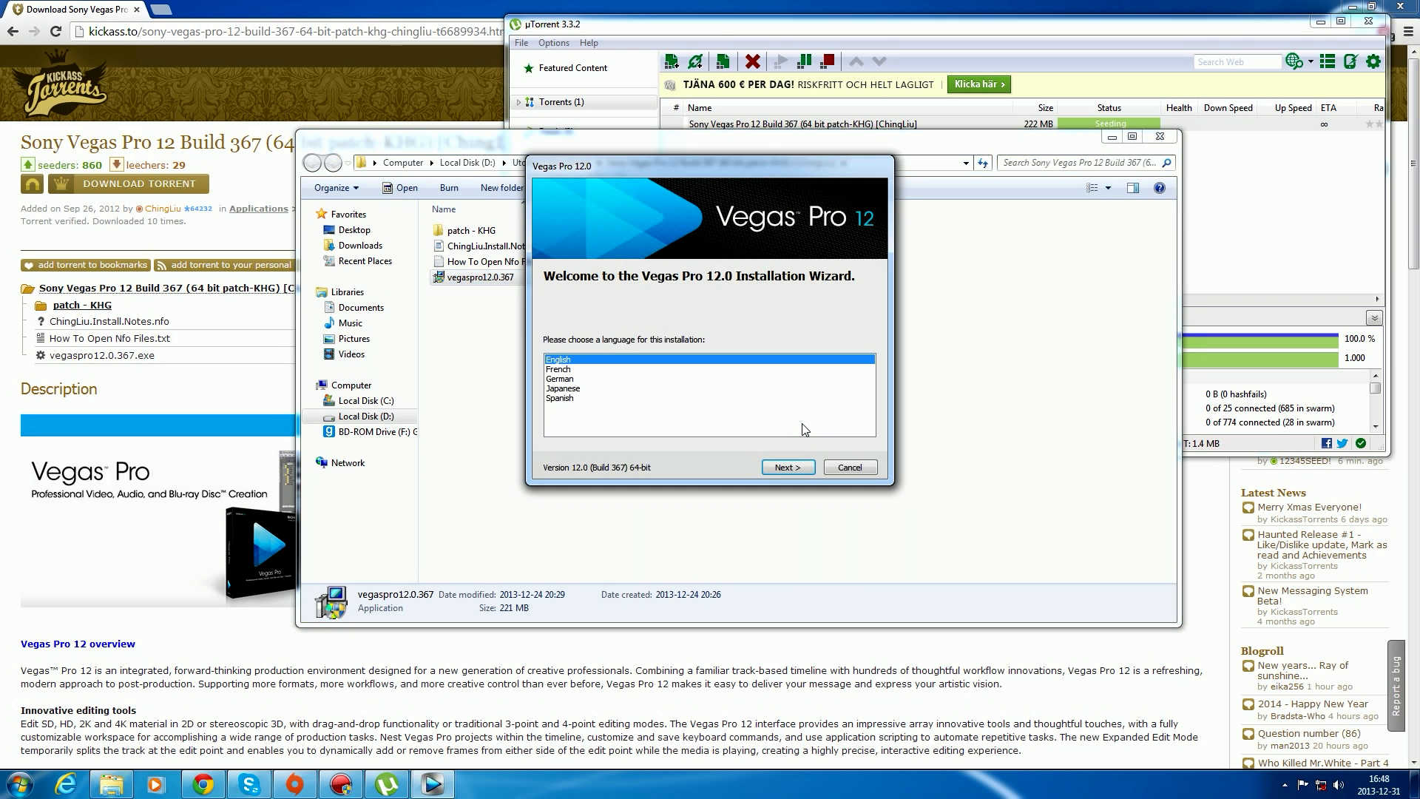
{"action": "left_click", "coordinate": [562, 387]}
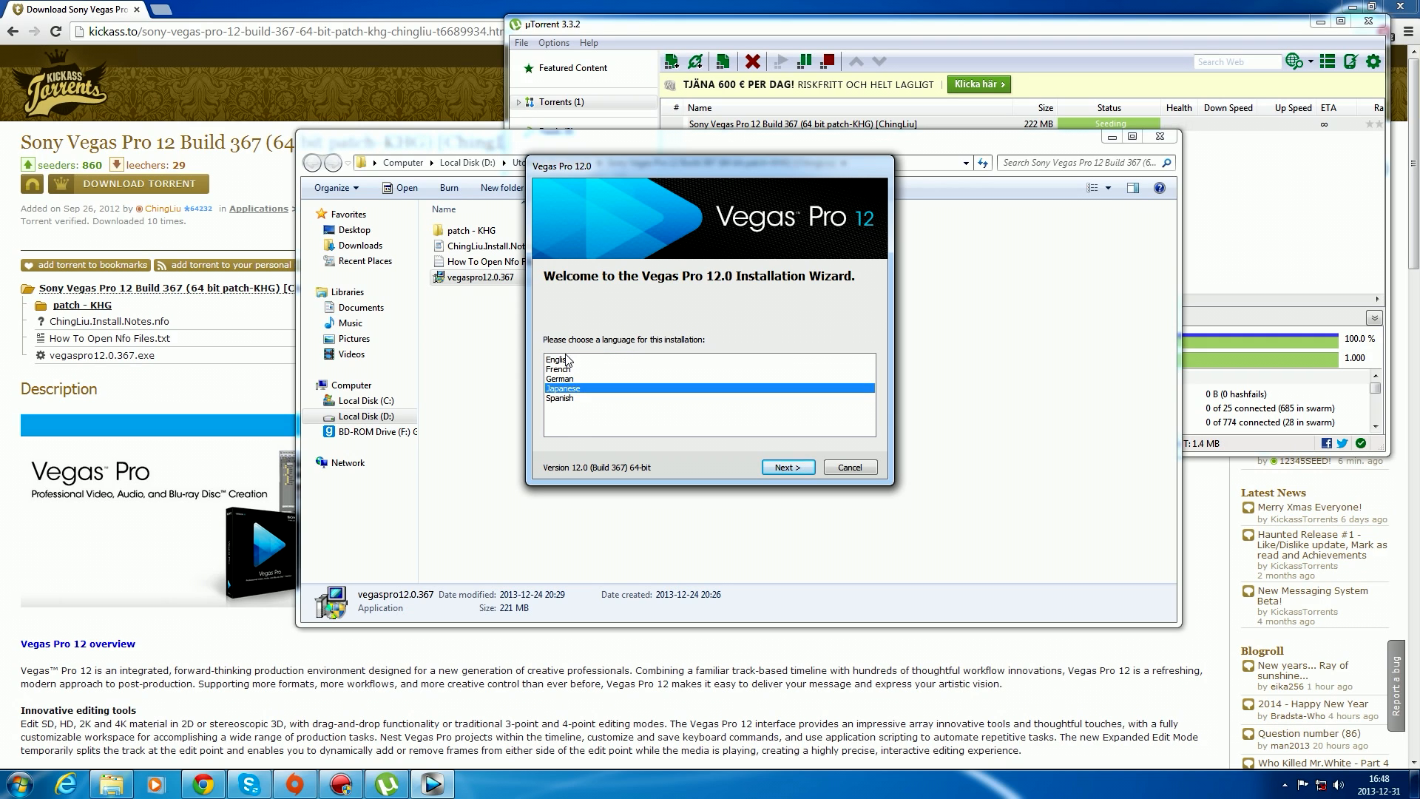
{"action": "left_click", "coordinate": [562, 358]}
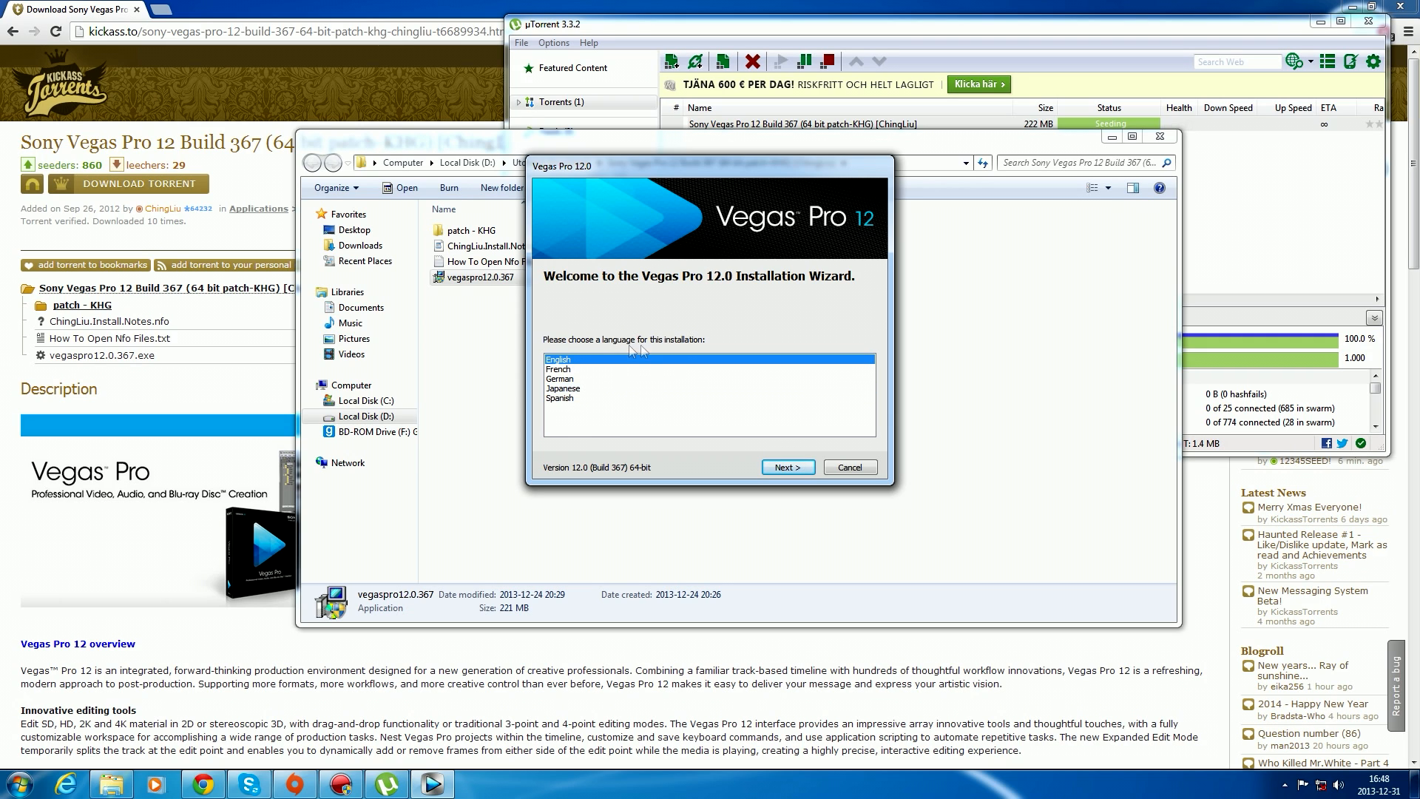
{"action": "mouse_move", "coordinate": [781, 451]}
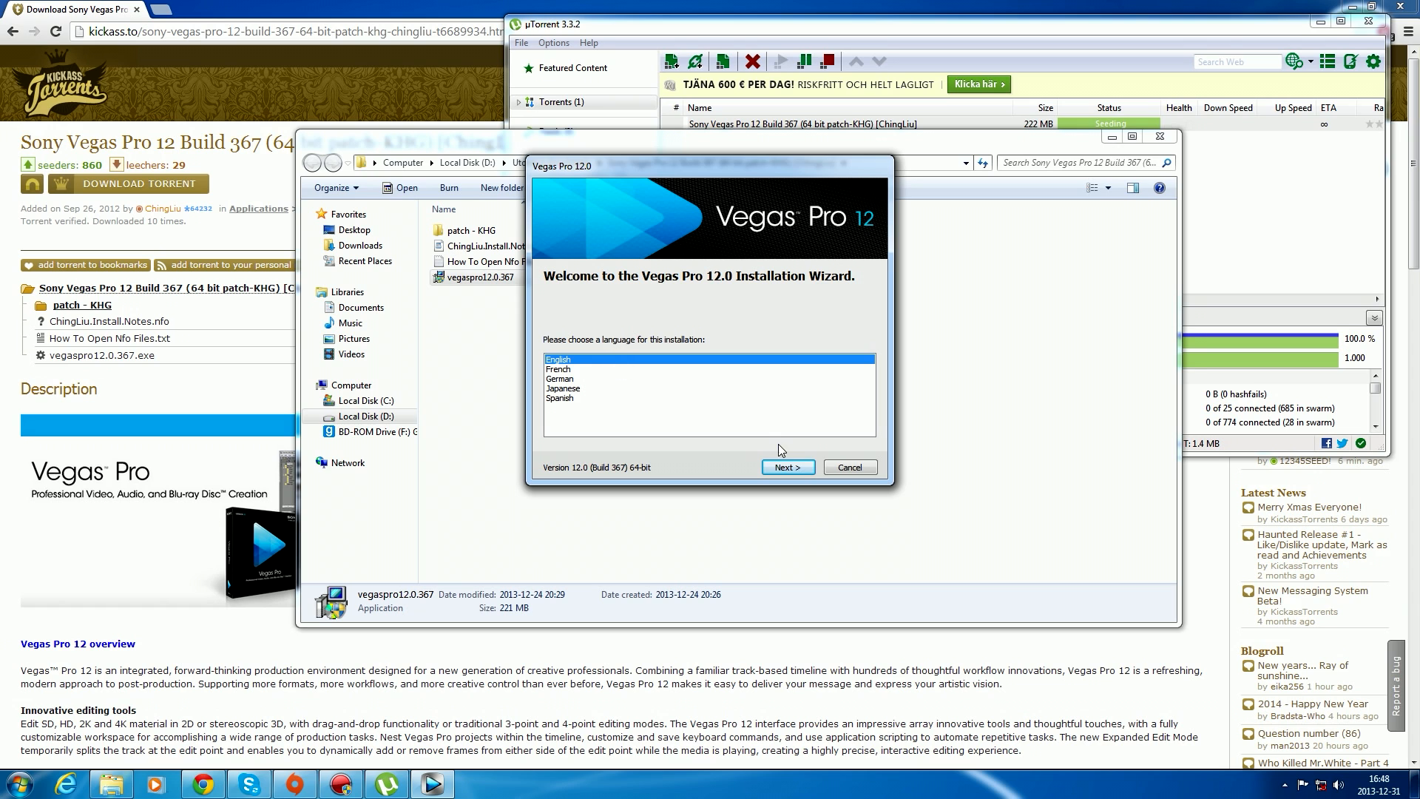
{"action": "left_click", "coordinate": [785, 466]}
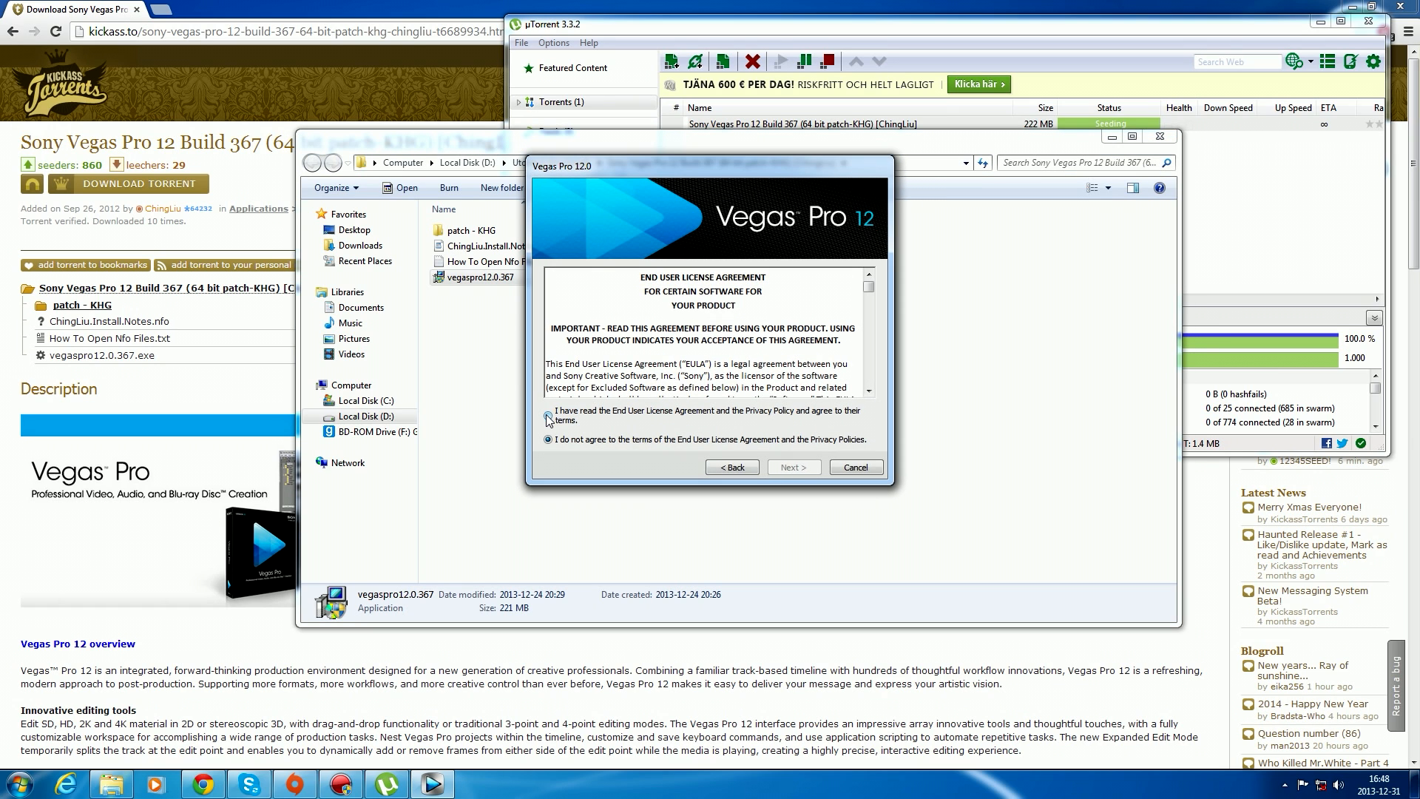
- Accept the license, add a desktop shortcut and install Vegas Pro 12.0 to its default folder
{"action": "left_click", "coordinate": [548, 414]}
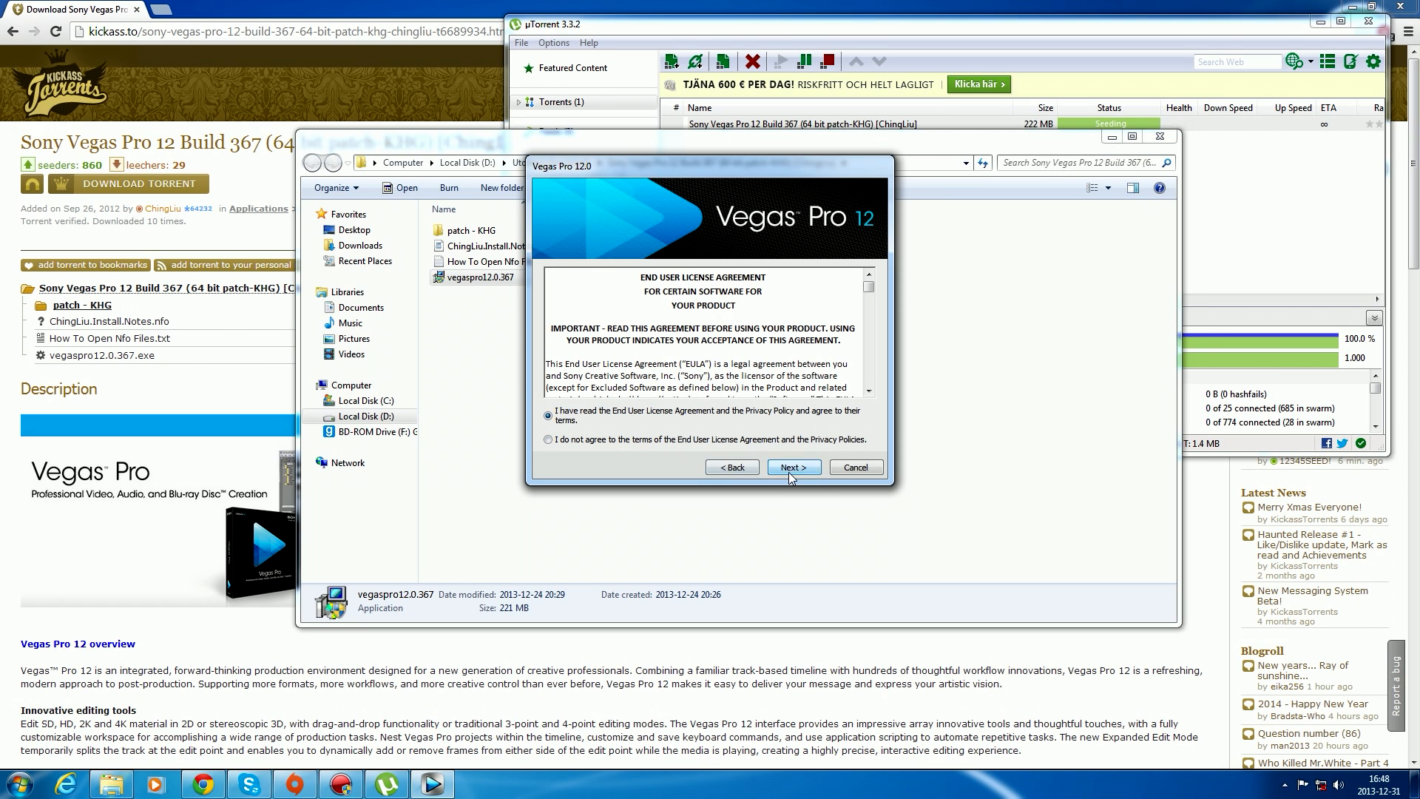
{"action": "left_click", "coordinate": [791, 466]}
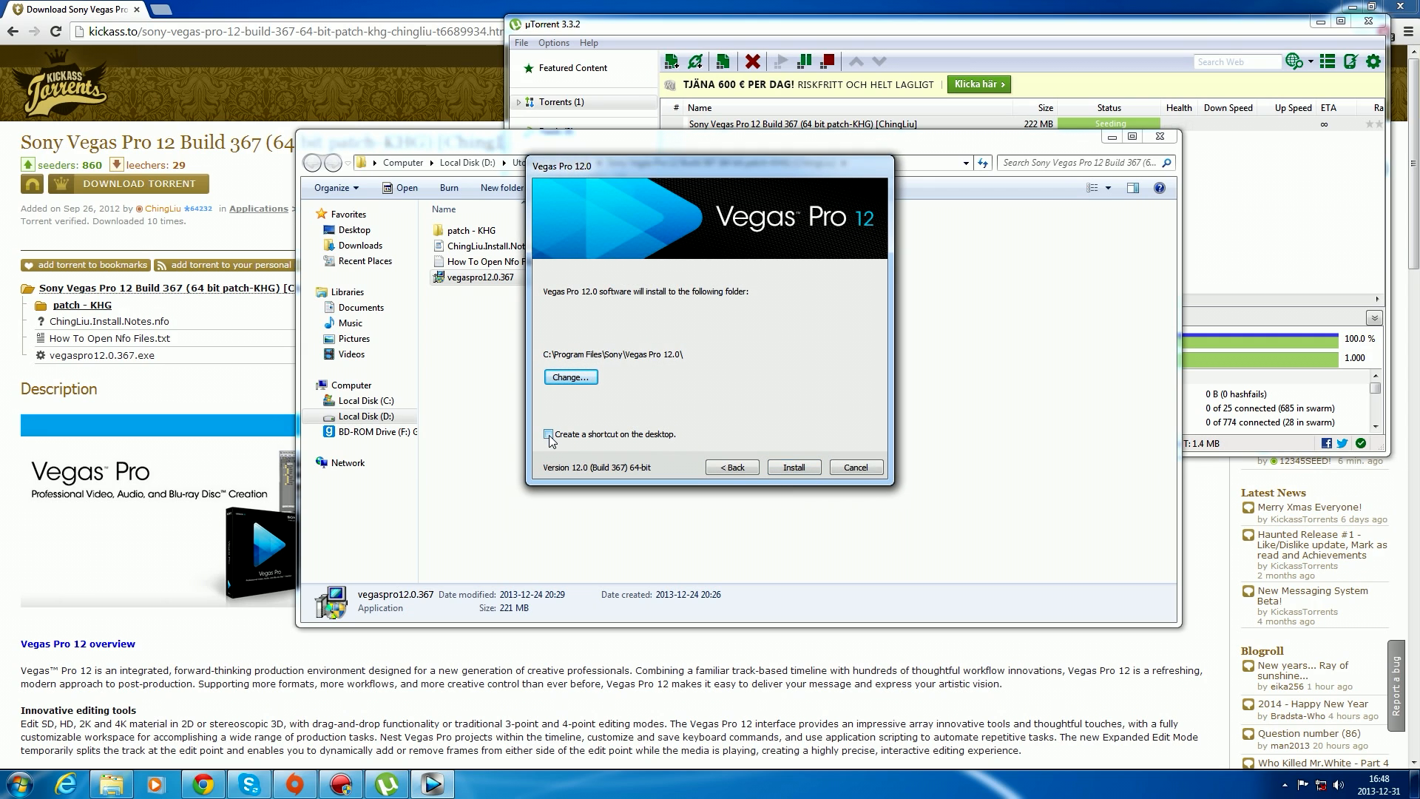
{"action": "left_click", "coordinate": [548, 434]}
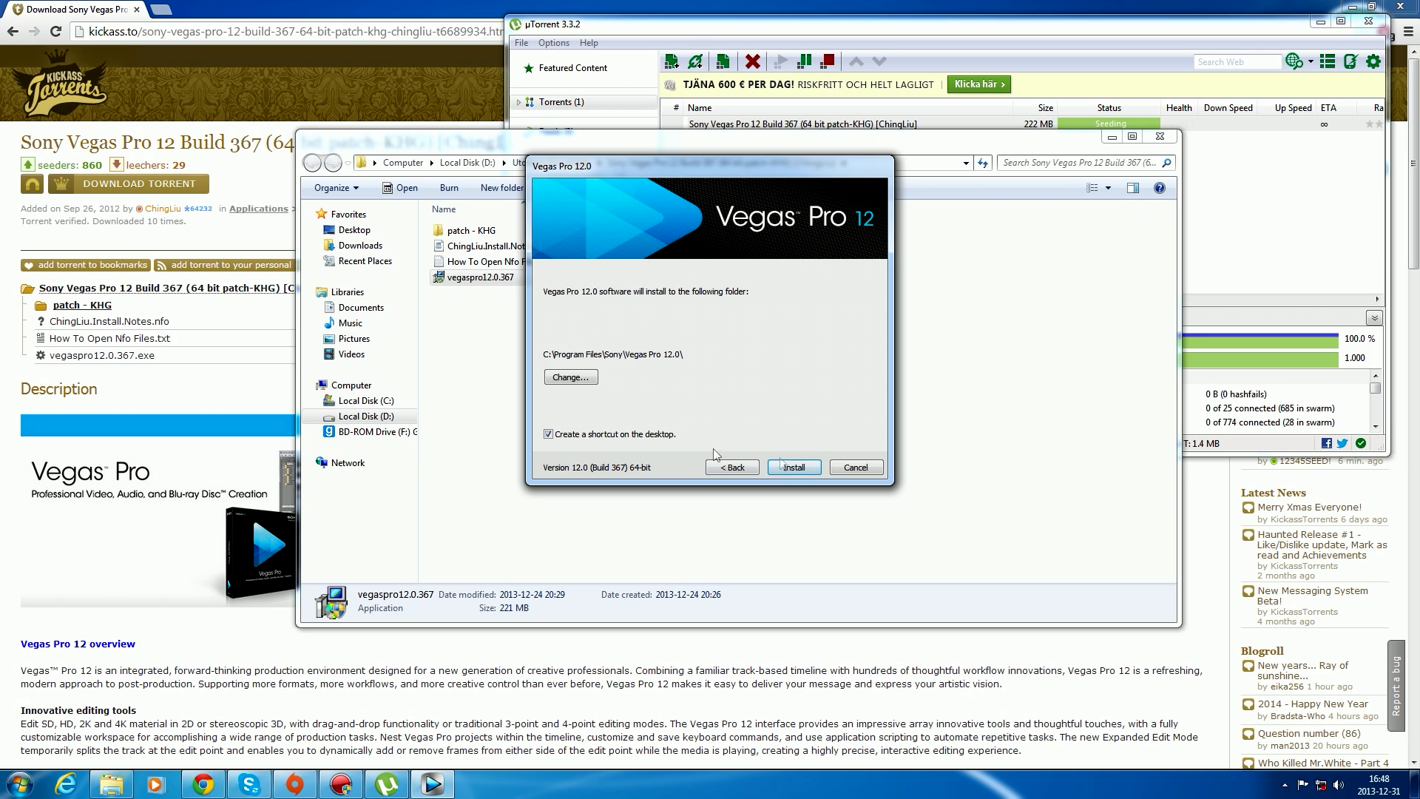
{"action": "left_click", "coordinate": [793, 466]}
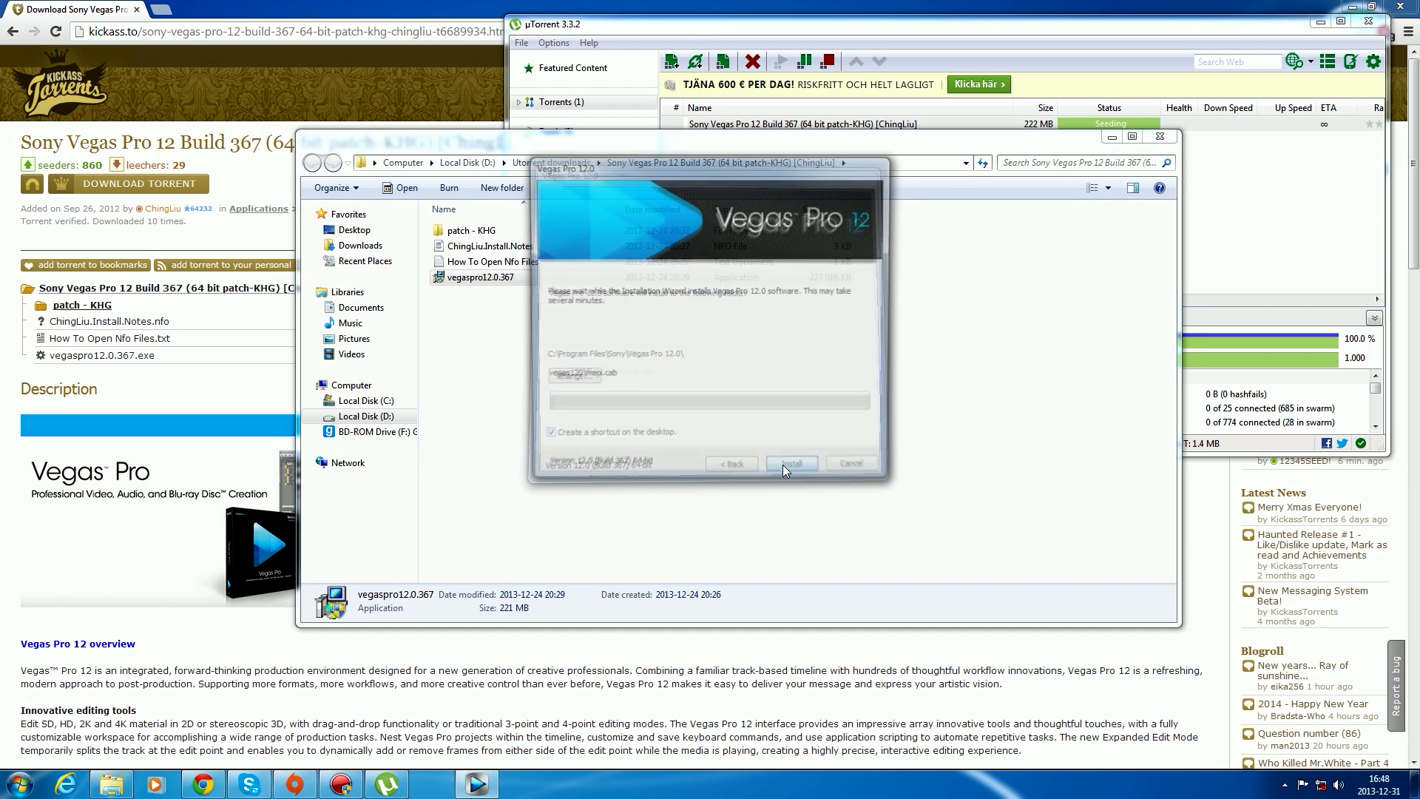
{"action": "left_click", "coordinate": [790, 463]}
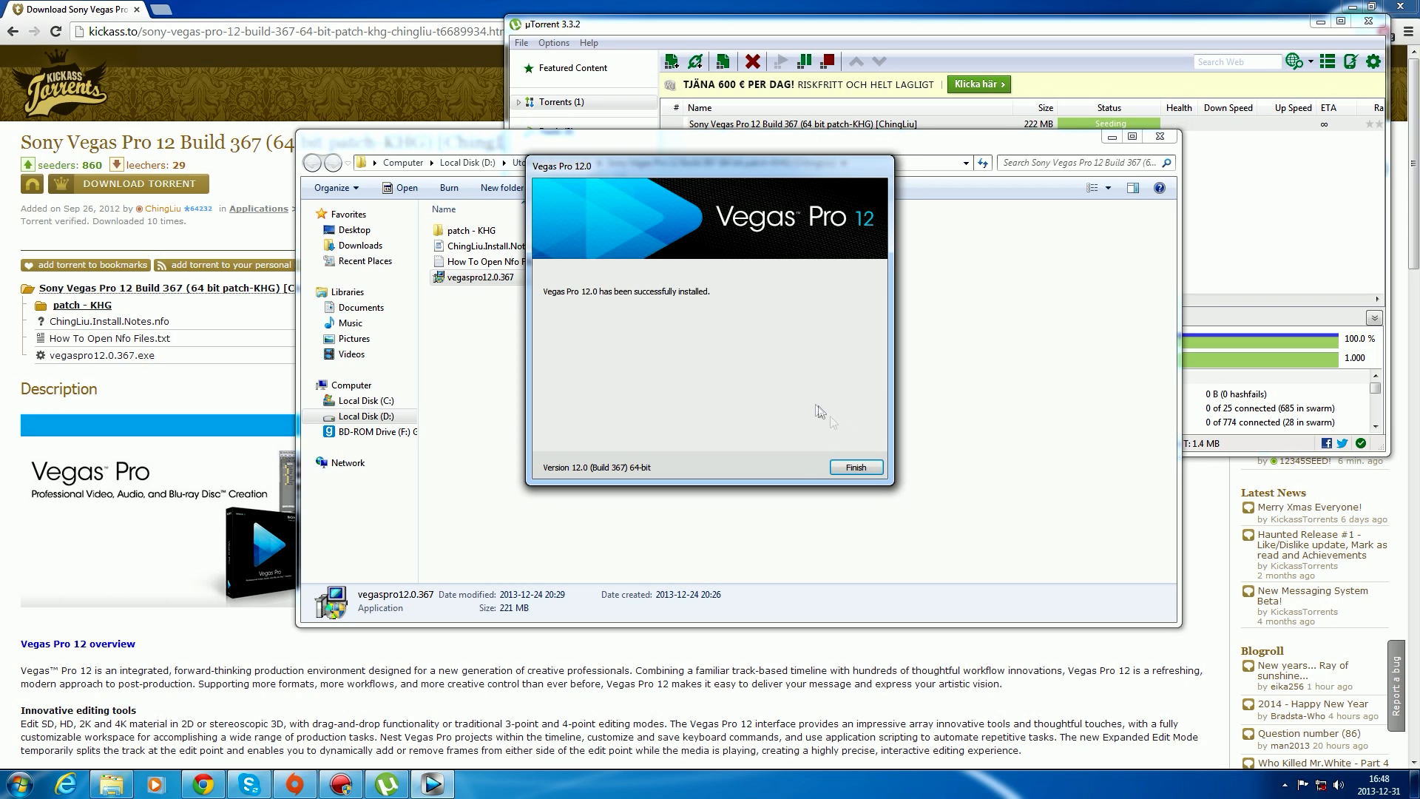
- Finish the installer and get the vegas.pro.12.-patch from the patch - KHG folder
{"action": "left_click", "coordinate": [853, 466]}
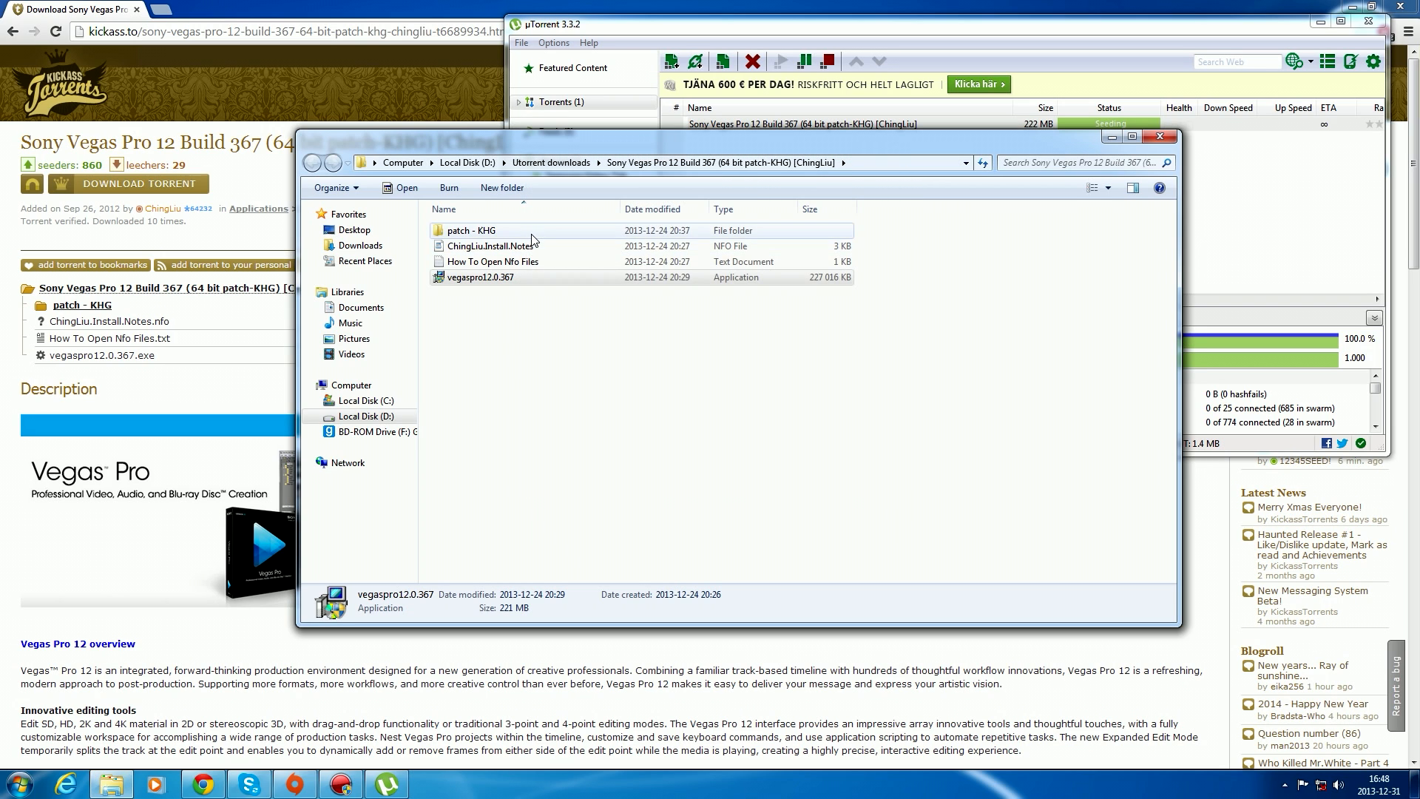
{"action": "double_click", "coordinate": [470, 230]}
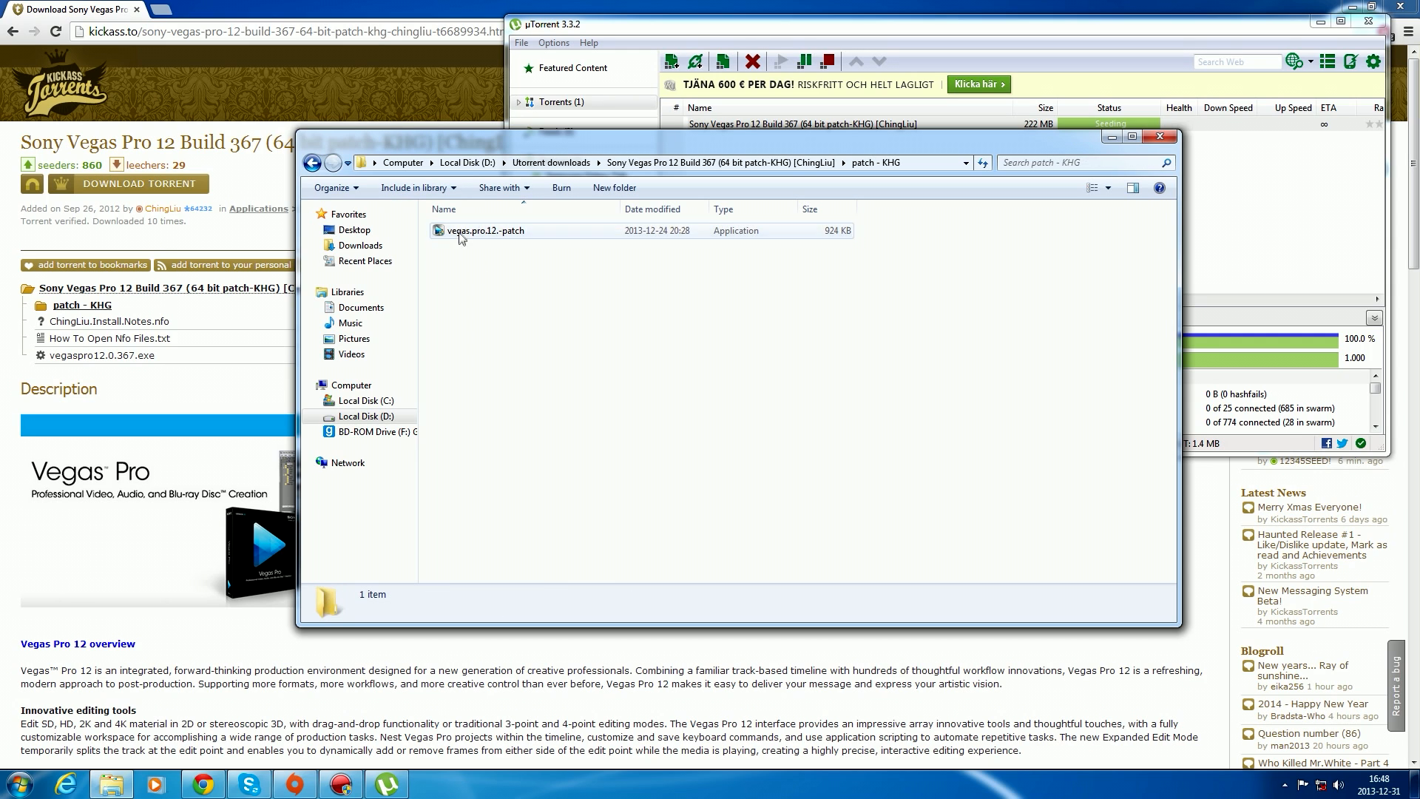
{"action": "left_click", "coordinate": [312, 163]}
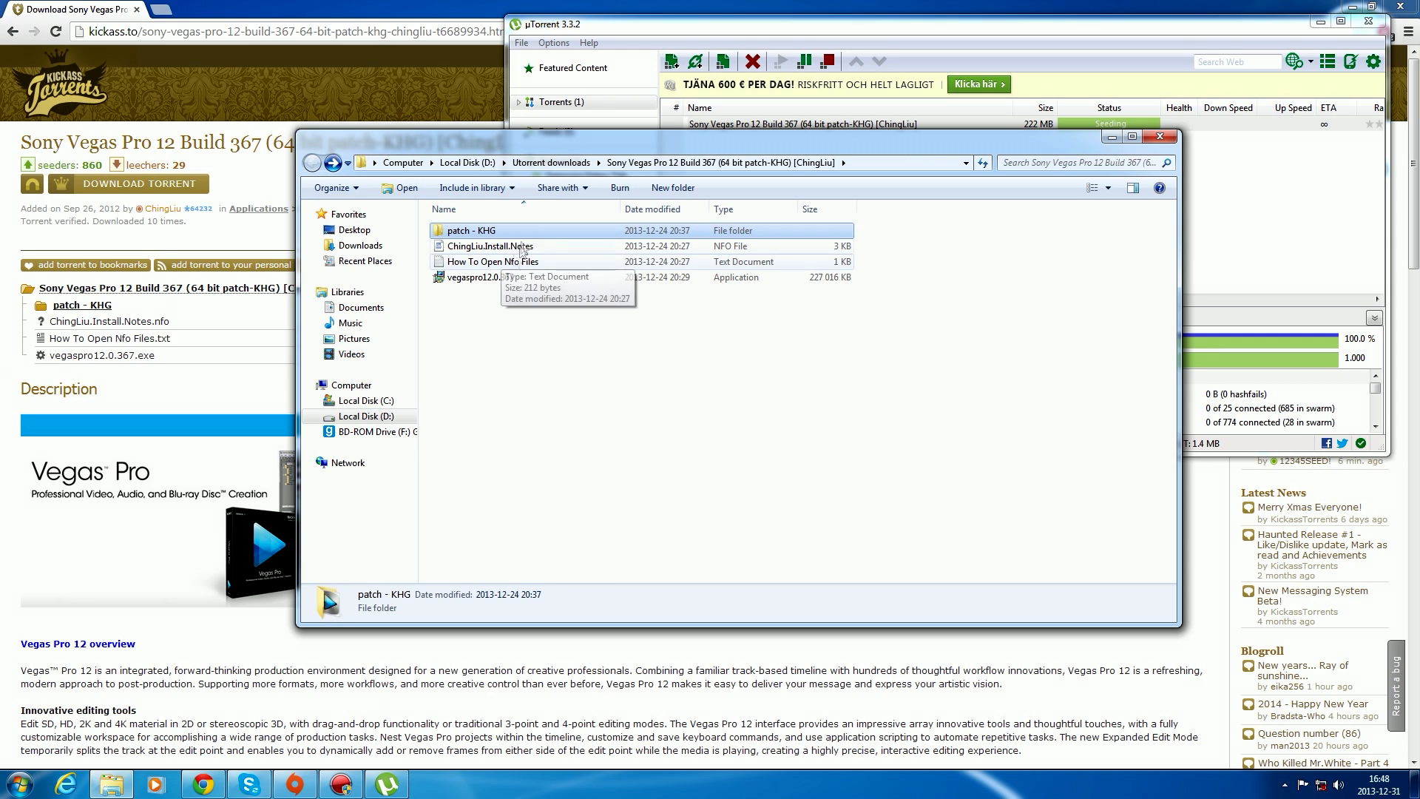
{"action": "double_click", "coordinate": [470, 230]}
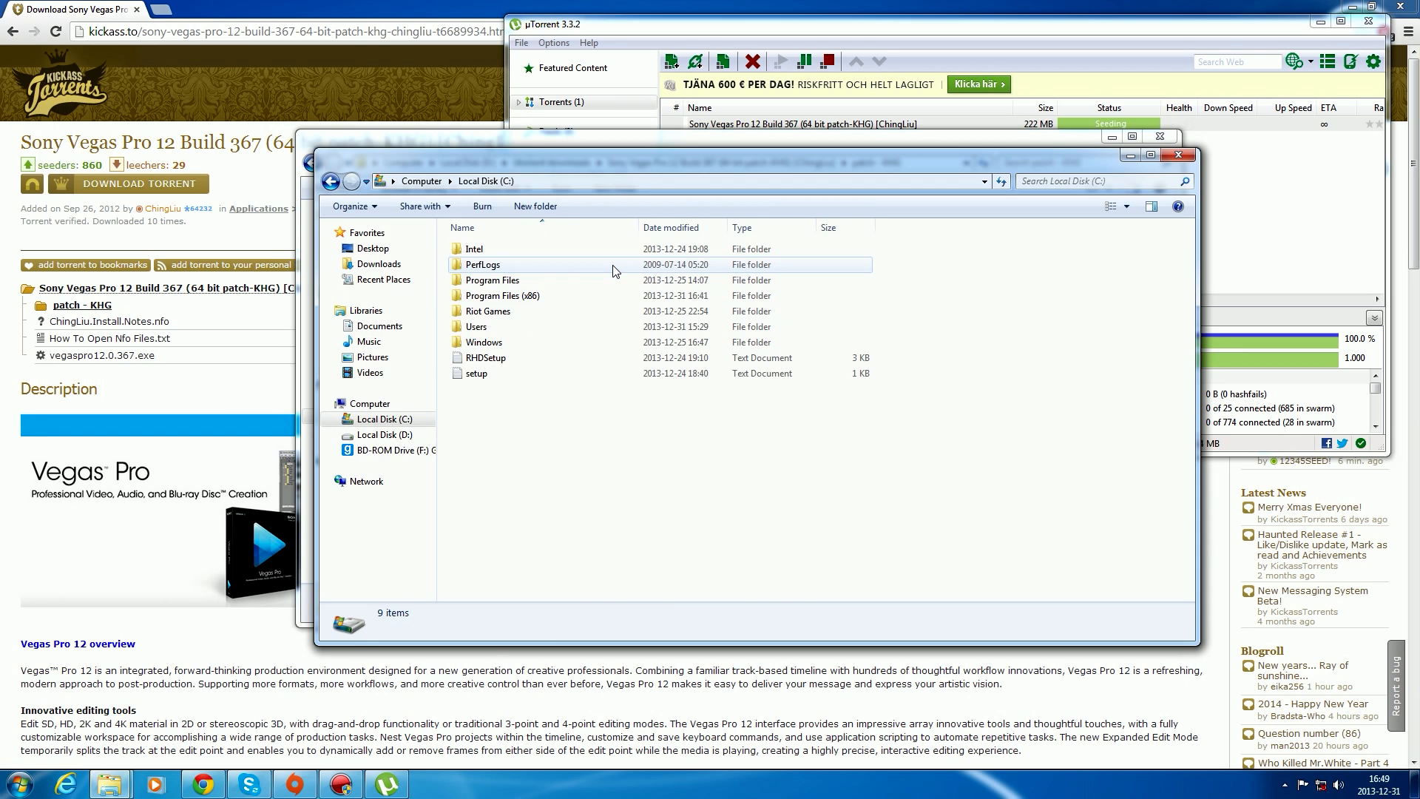
- Run the KHG patch inside C:\Program Files\Sony\Vegas Pro 12.0 and apply it
{"action": "left_click", "coordinate": [501, 296]}
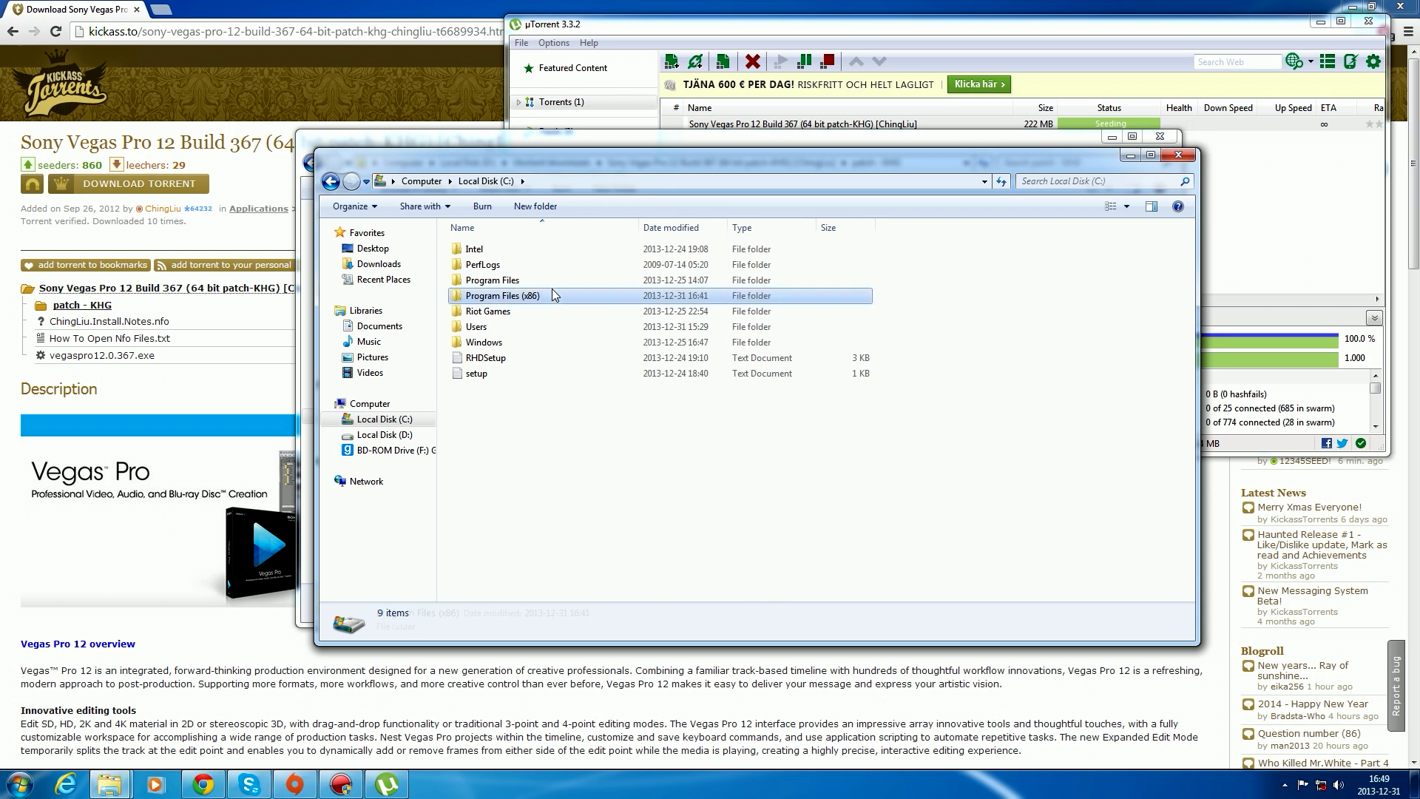
{"action": "double_click", "coordinate": [501, 296]}
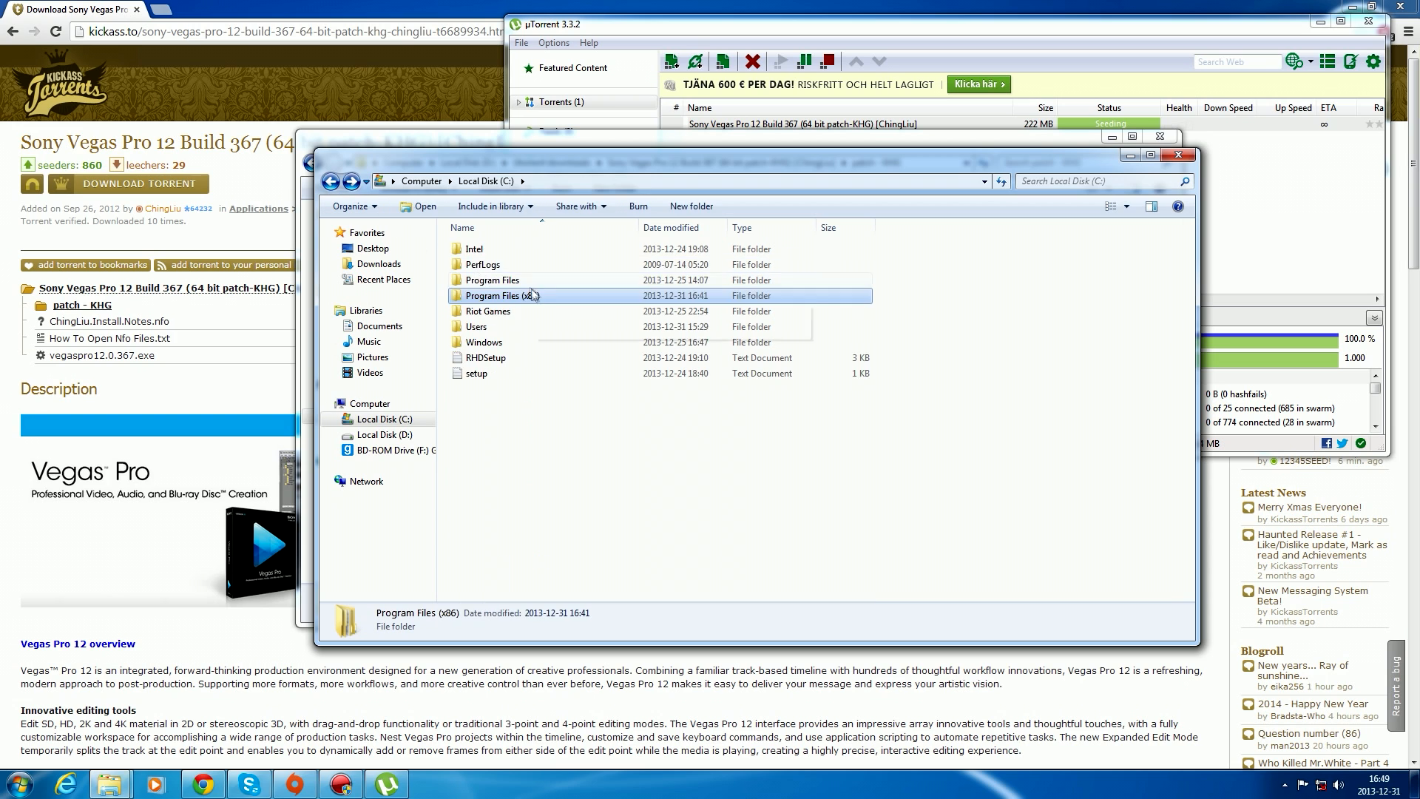
{"action": "double_click", "coordinate": [491, 280]}
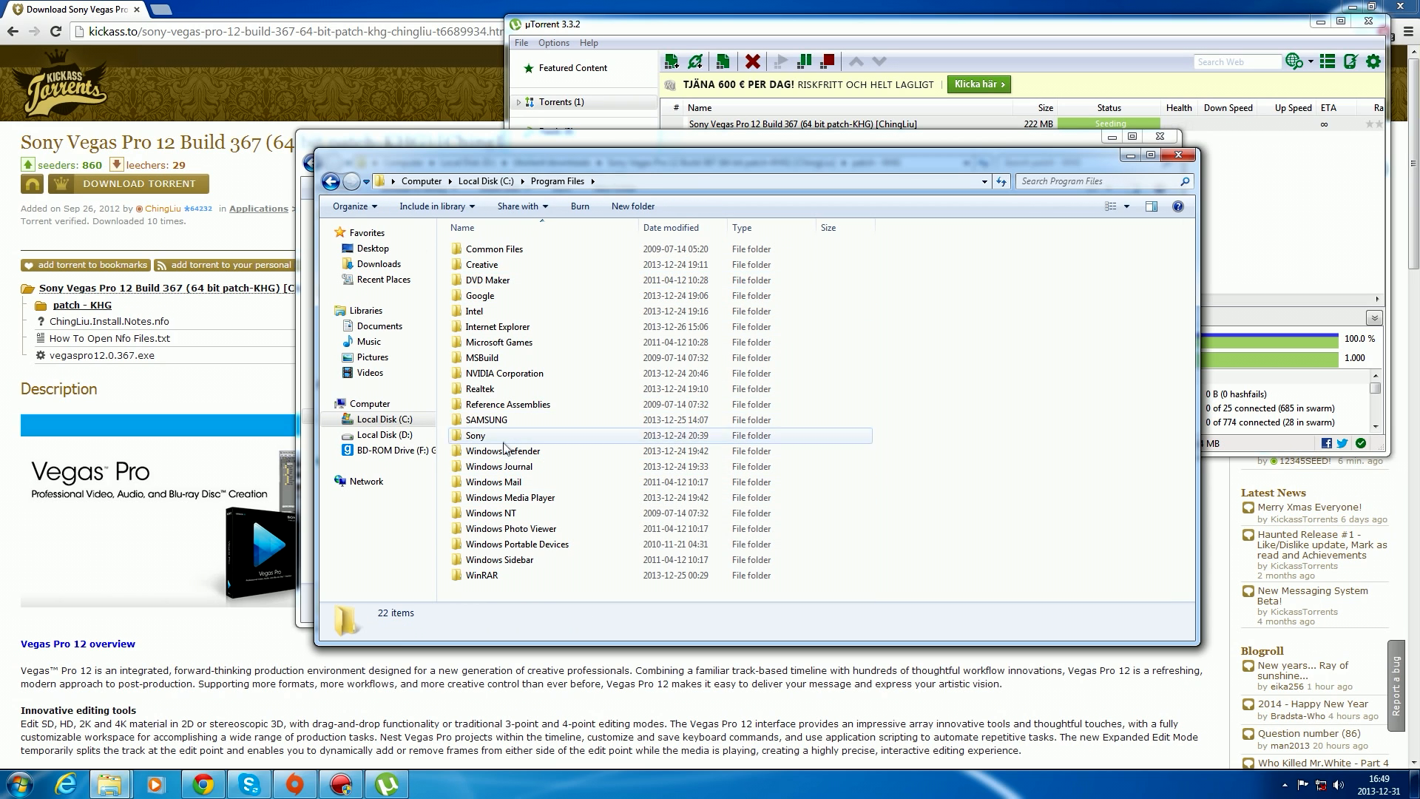
{"action": "double_click", "coordinate": [475, 435]}
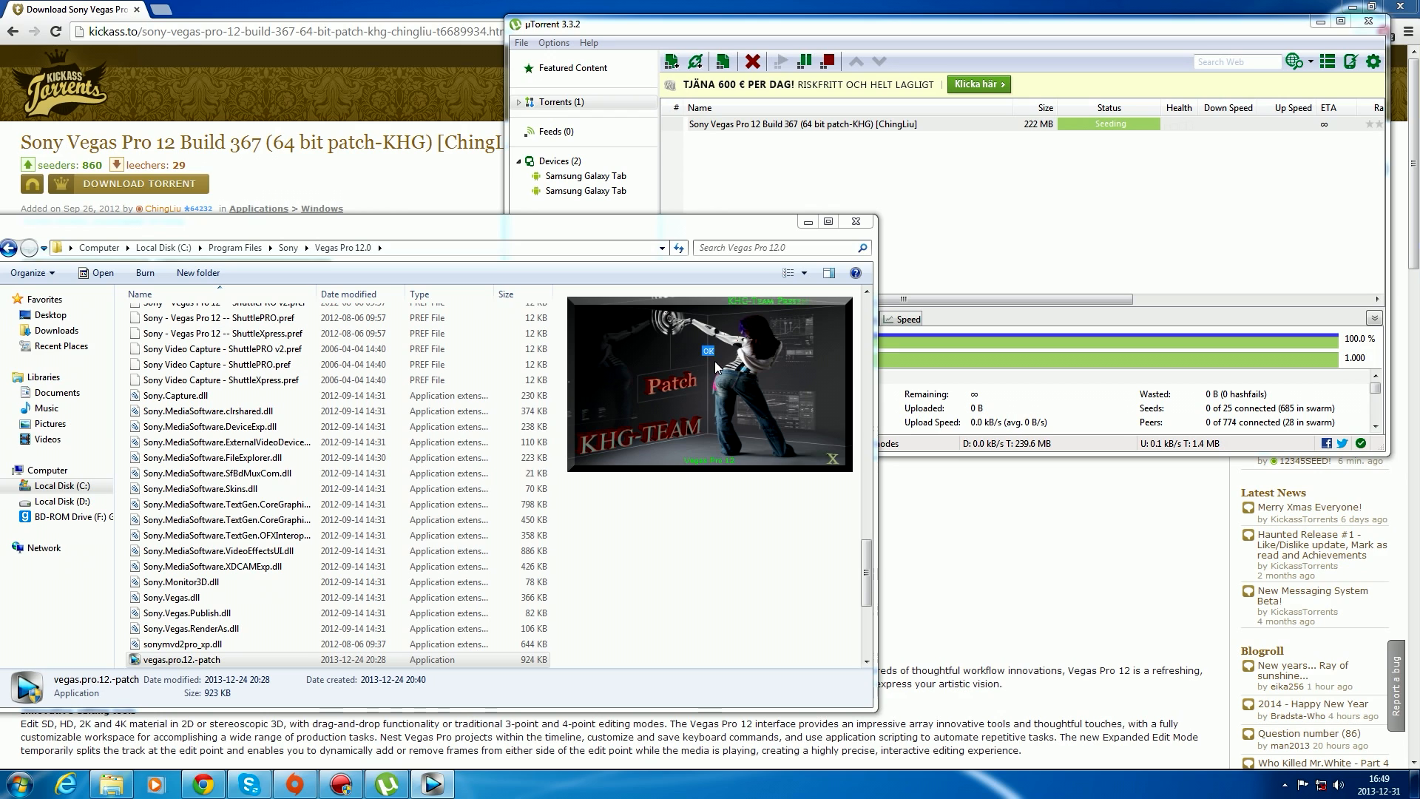
{"action": "left_click", "coordinate": [707, 350]}
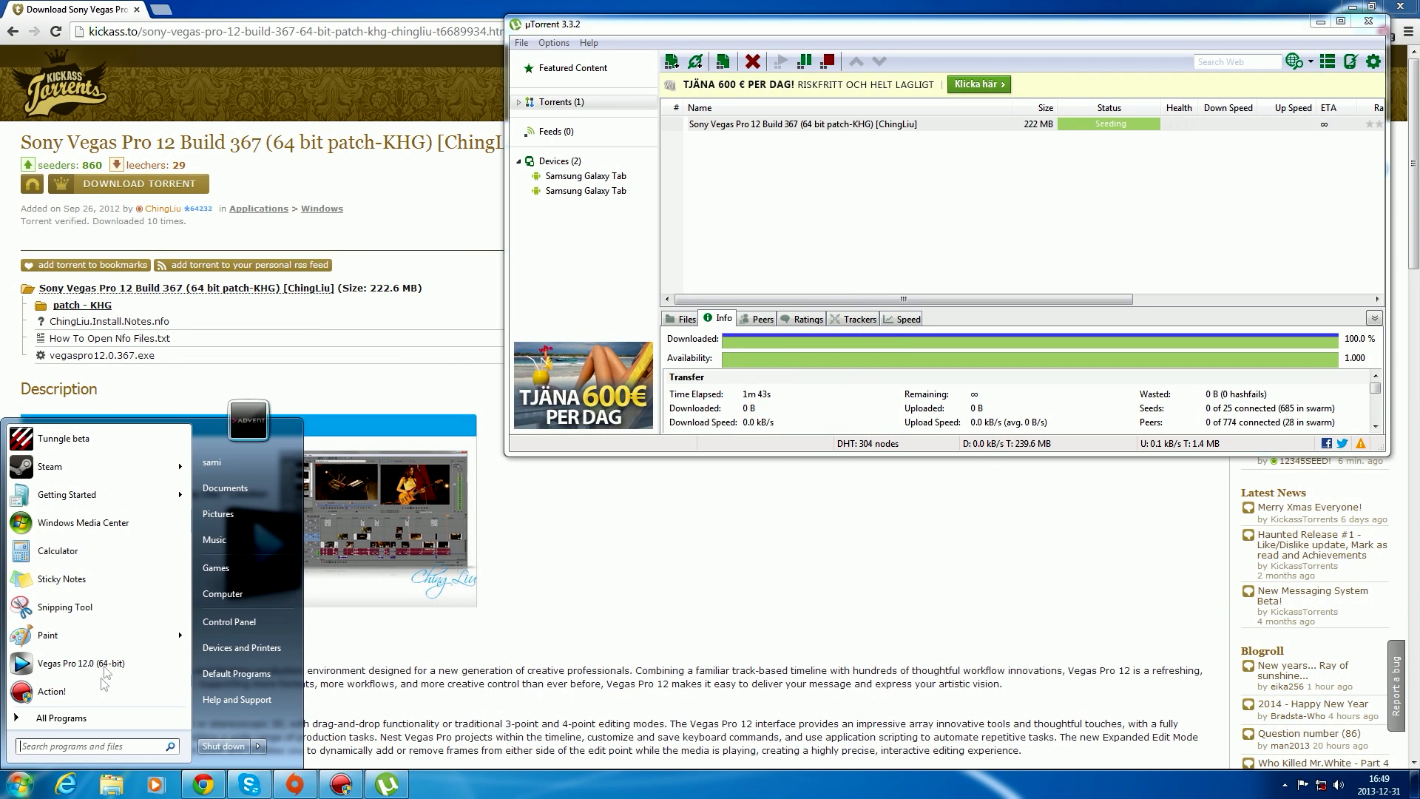
- Launch Vegas Pro 12.0 (64-bit) from its desktop shortcut, loading with KHG-TEAM as licensee
{"action": "type", "text": "sony"}
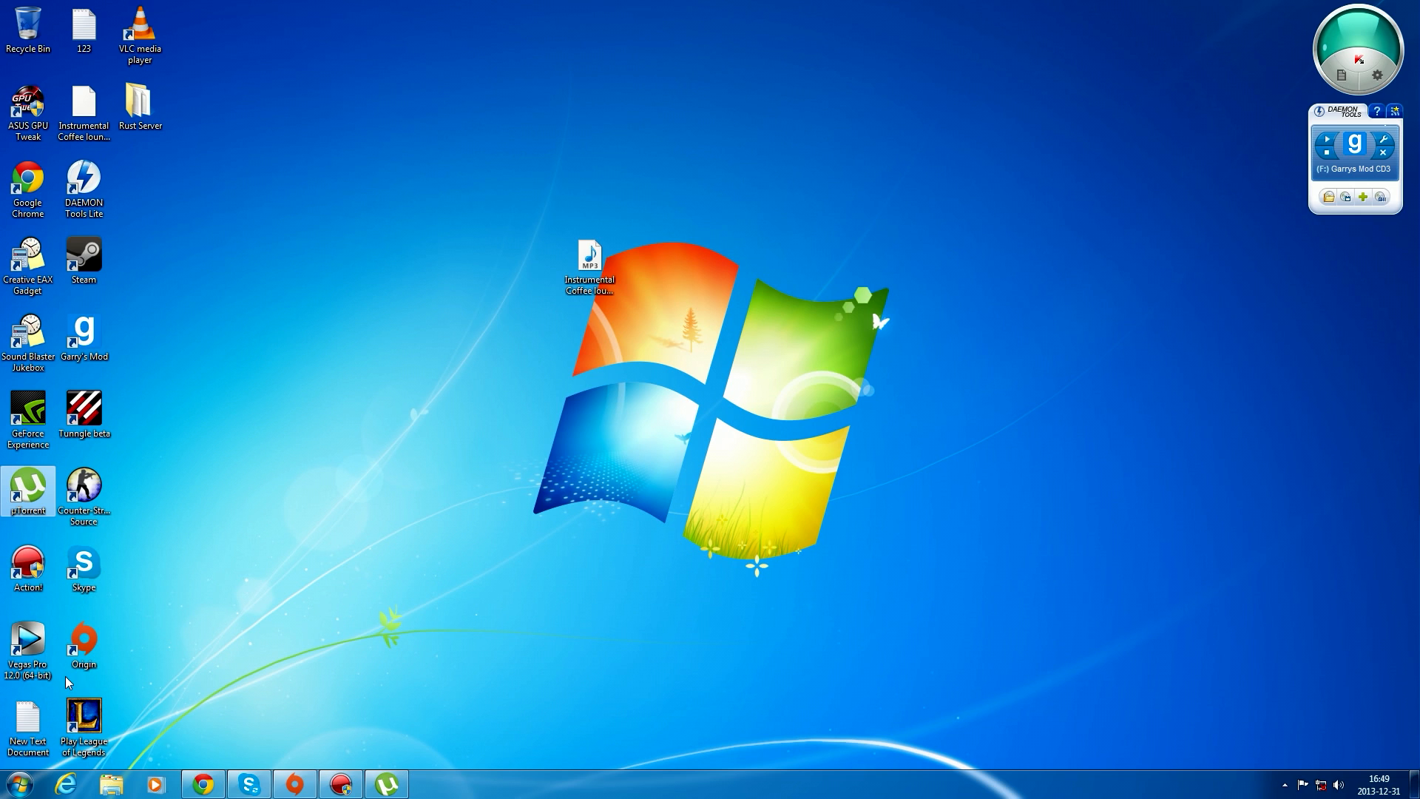
{"action": "double_click", "coordinate": [28, 639]}
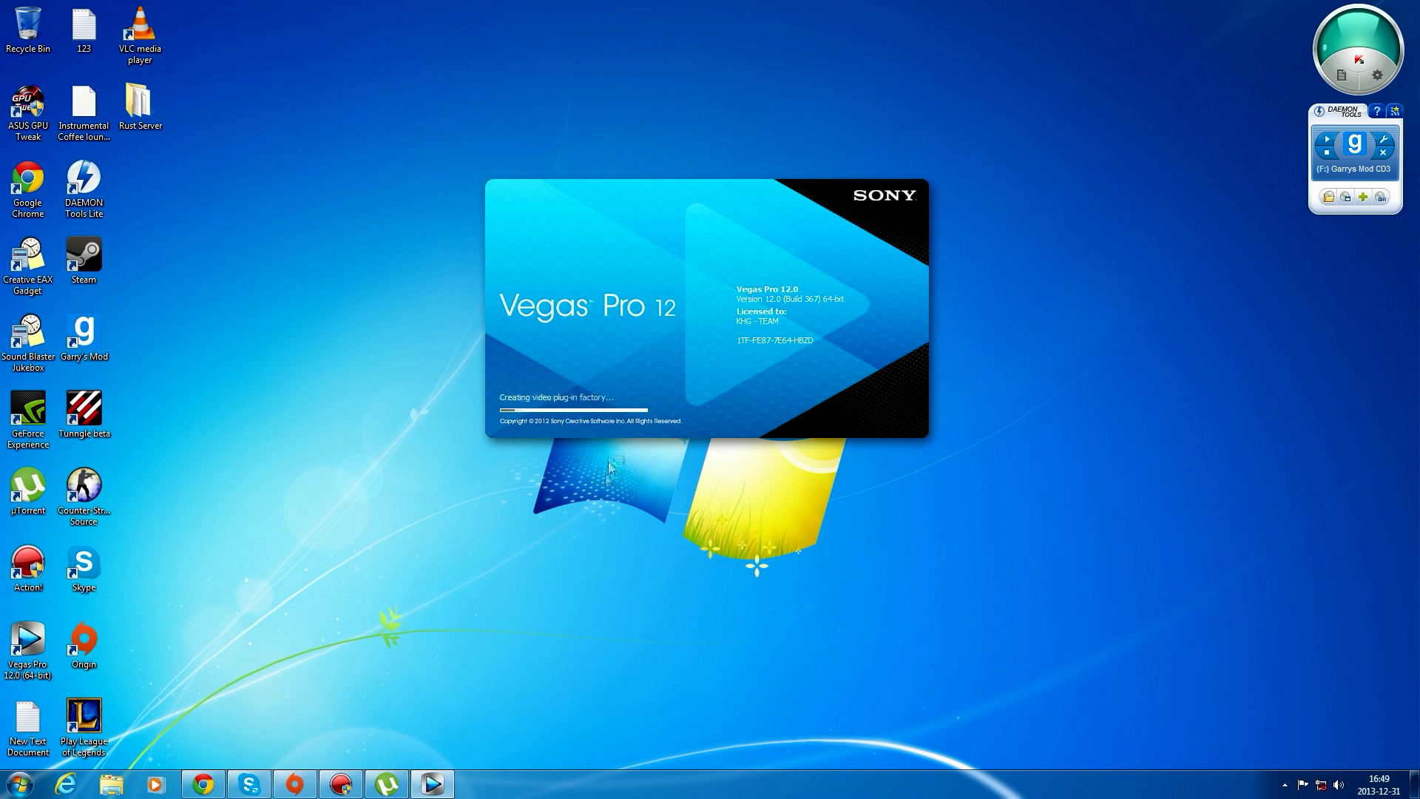
{"action": "mouse_move", "coordinate": [802, 269]}
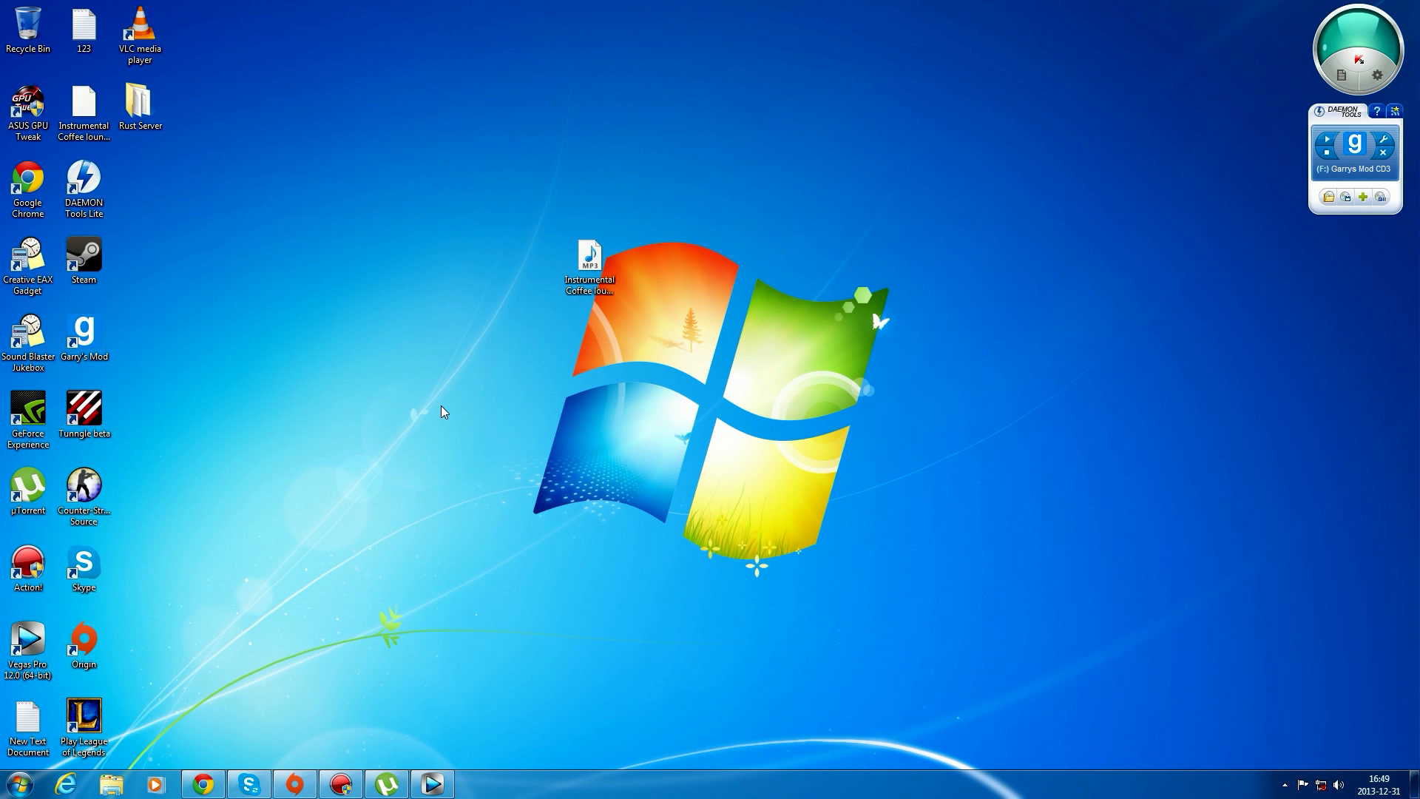
{"action": "mouse_move", "coordinate": [438, 633]}
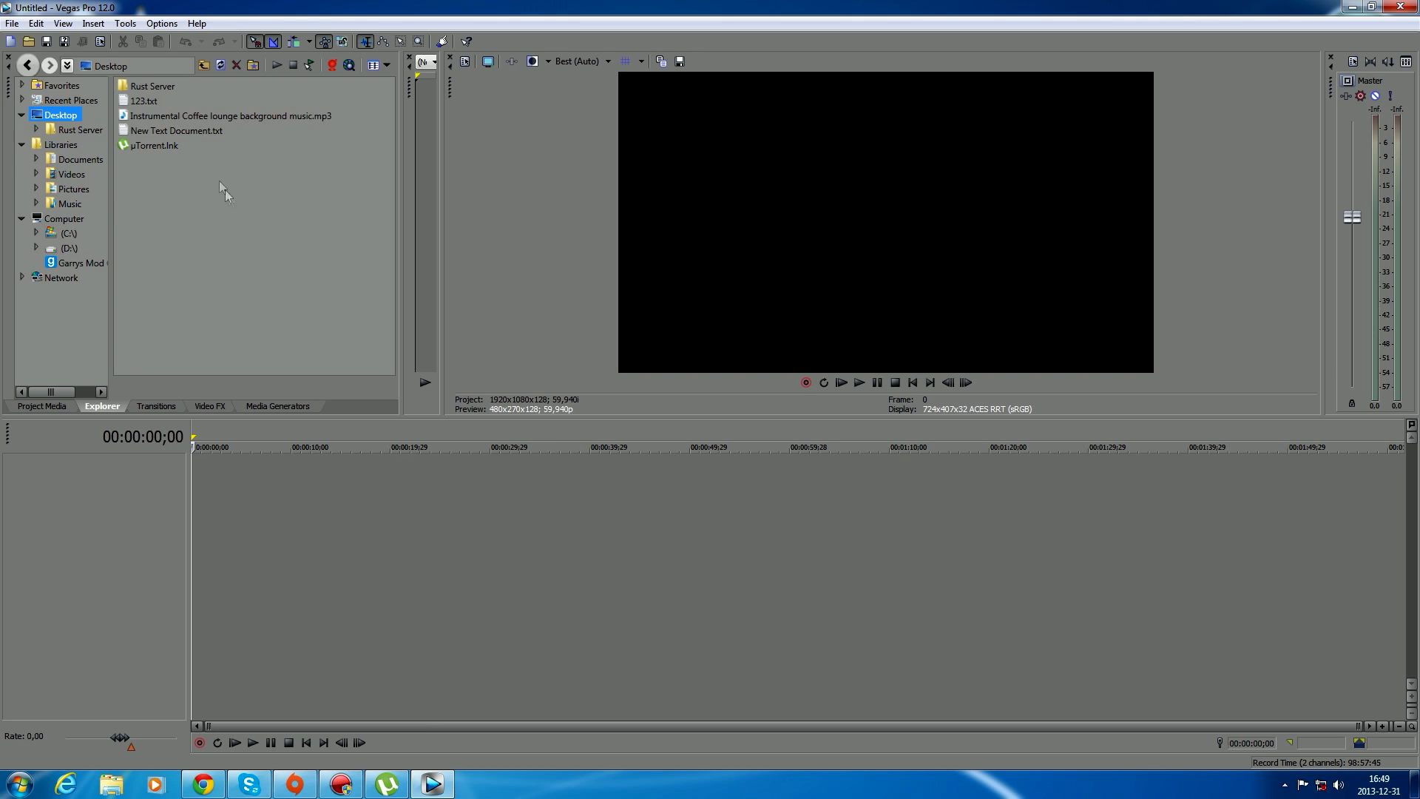
{"action": "mouse_move", "coordinate": [257, 374]}
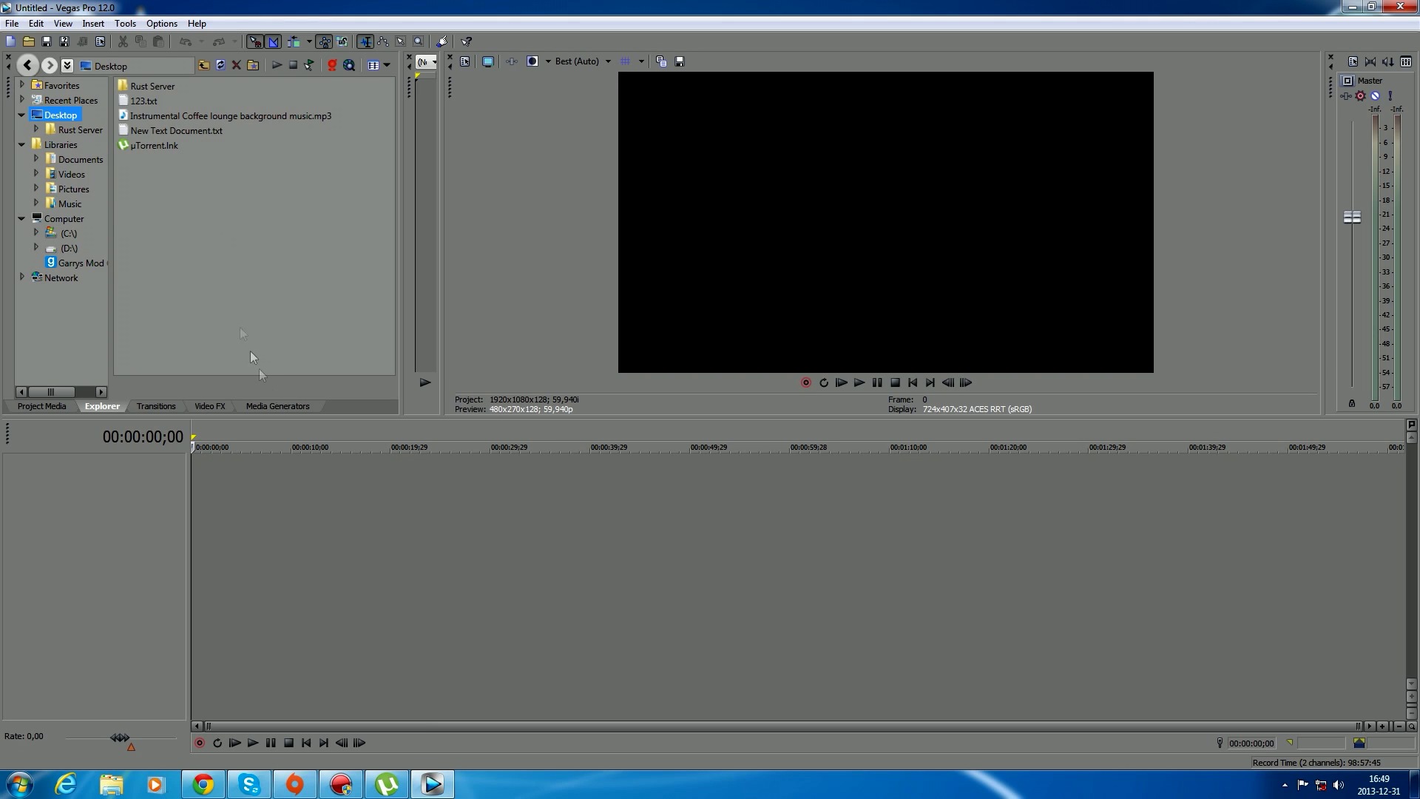
{"action": "mouse_move", "coordinate": [834, 588]}
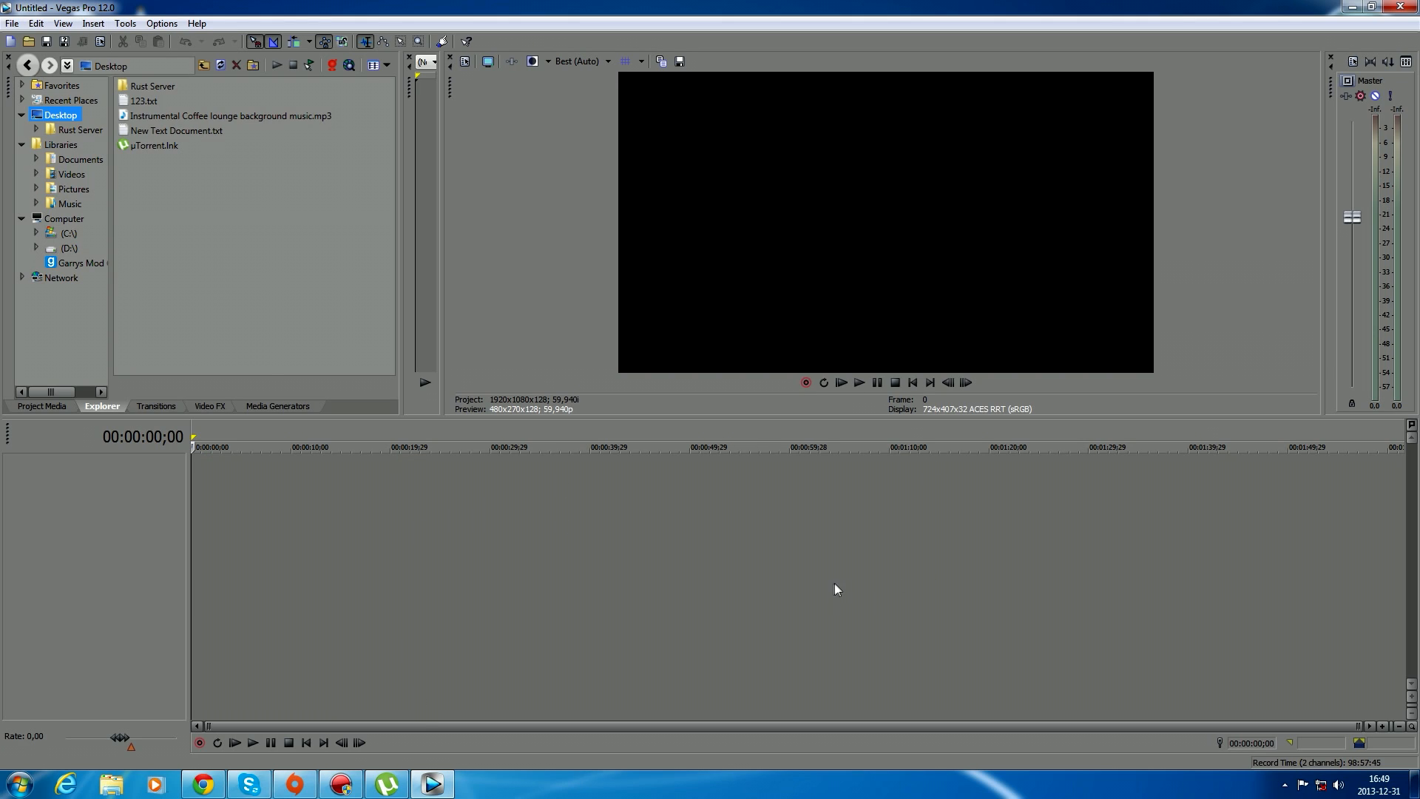
{"action": "mouse_move", "coordinate": [308, 713]}
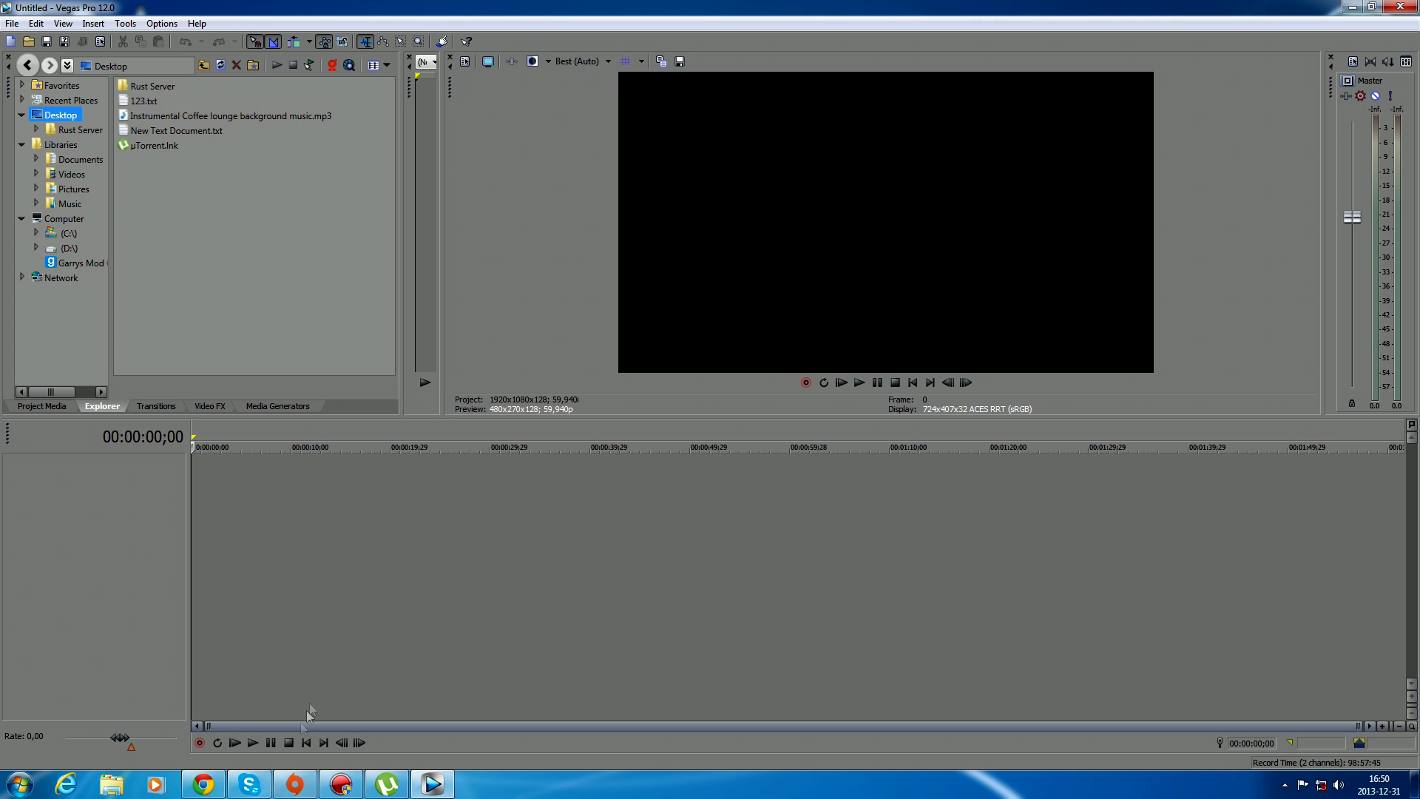